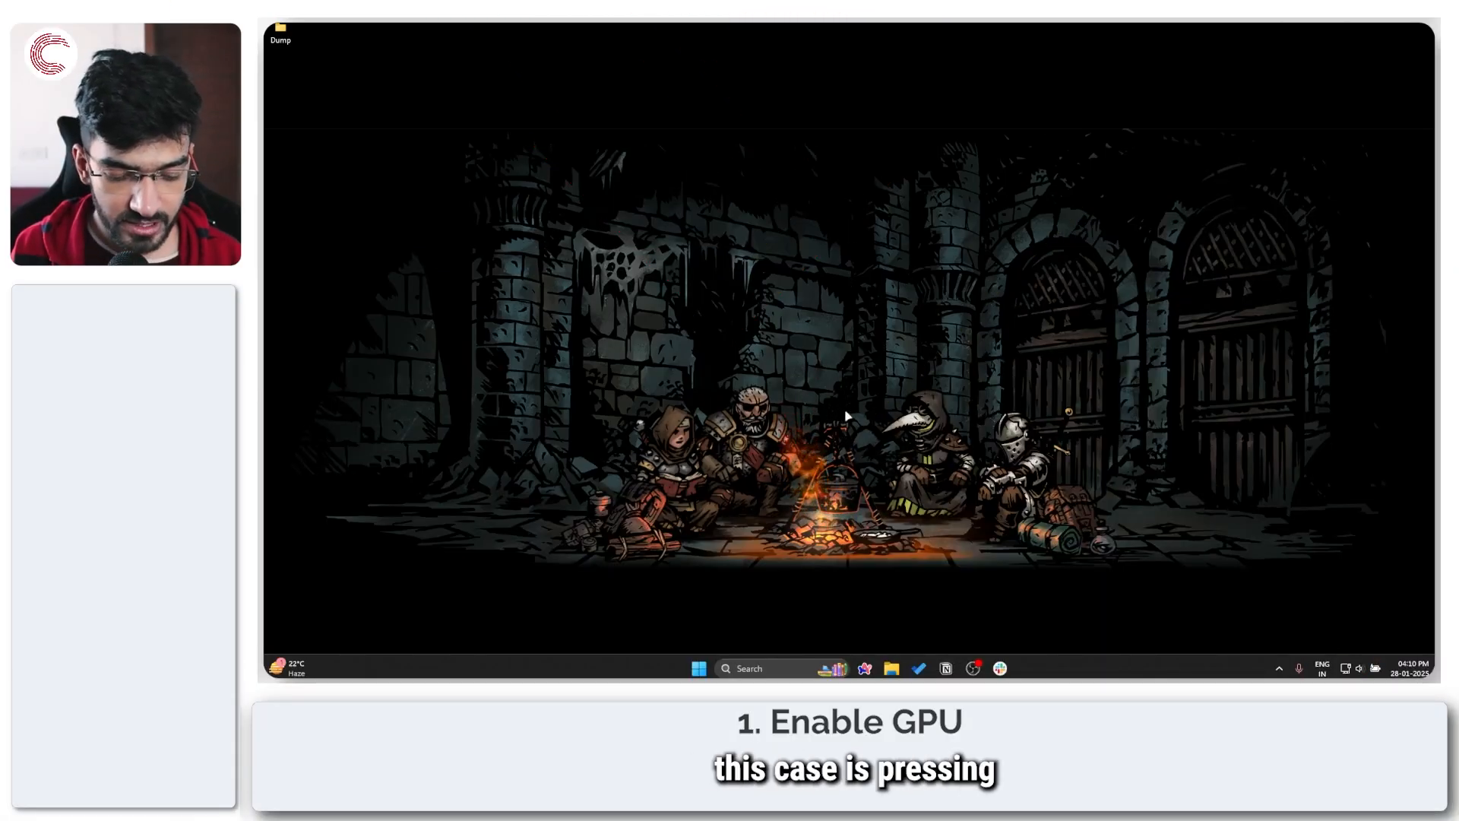
Step: Open Device Manager and expand Display adapters to show Intel Arc and NVIDIA RTX 4060
key(Win+X)
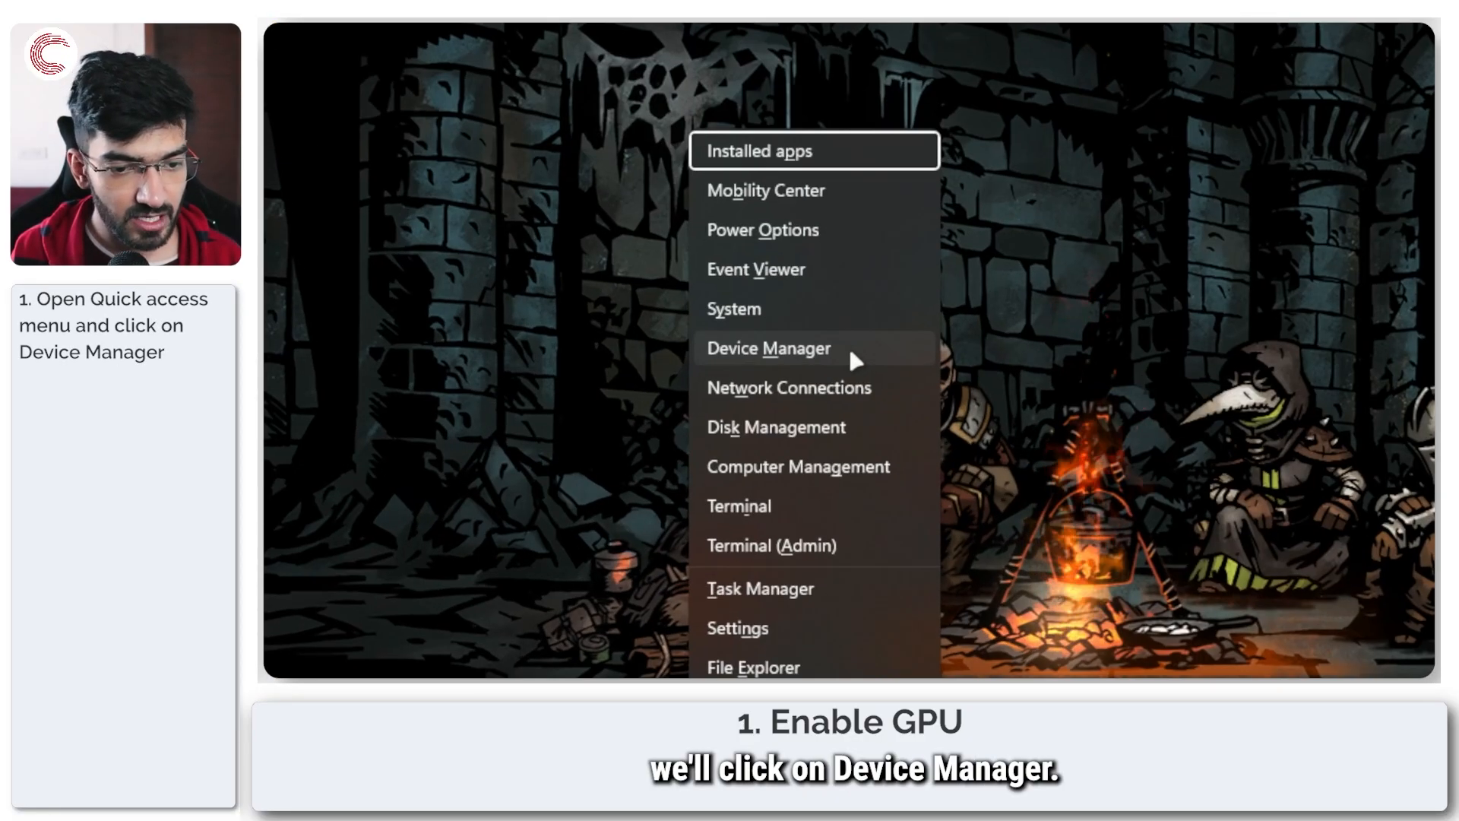
click(768, 348)
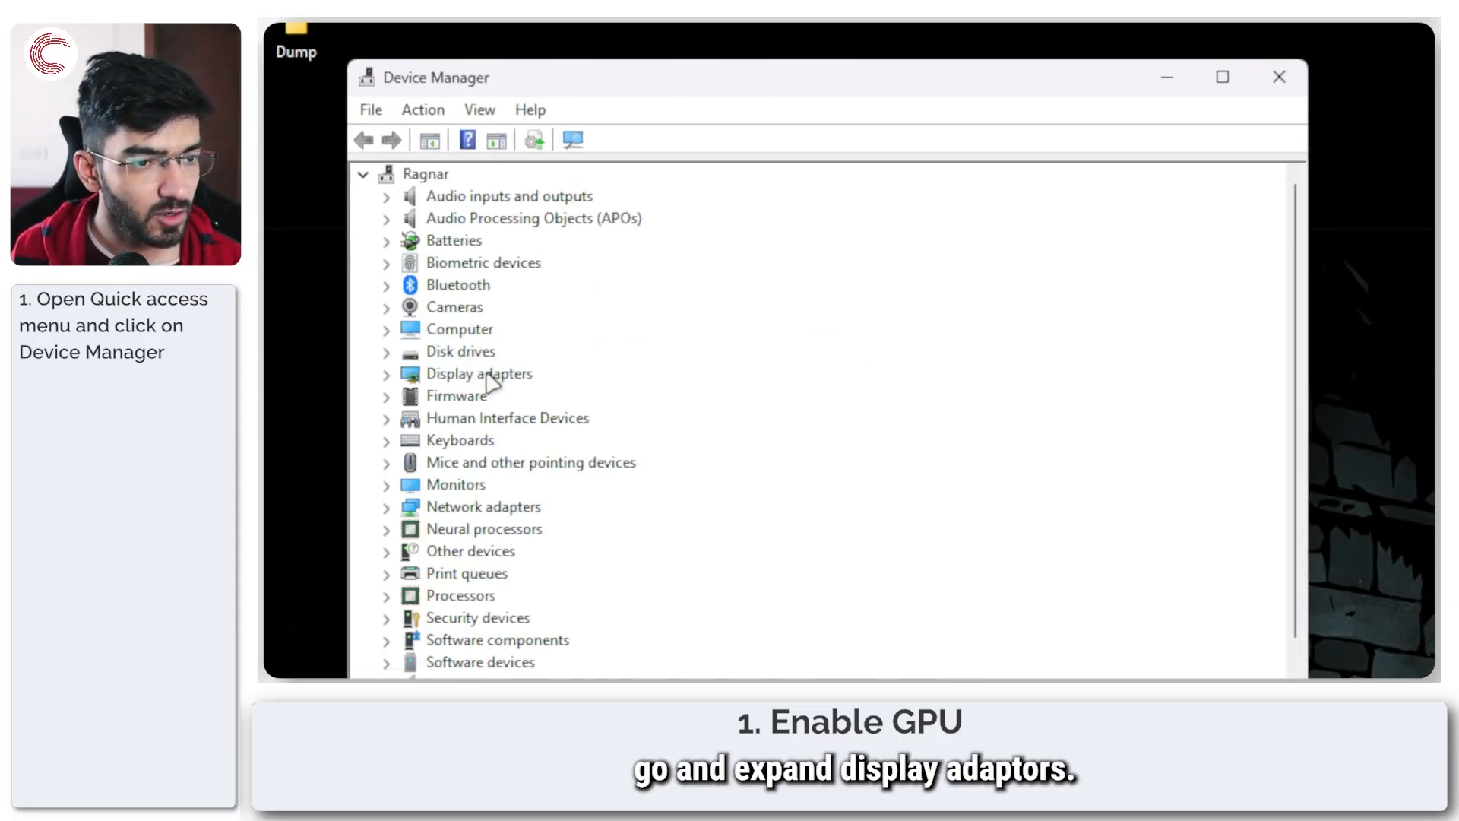
double_click(479, 373)
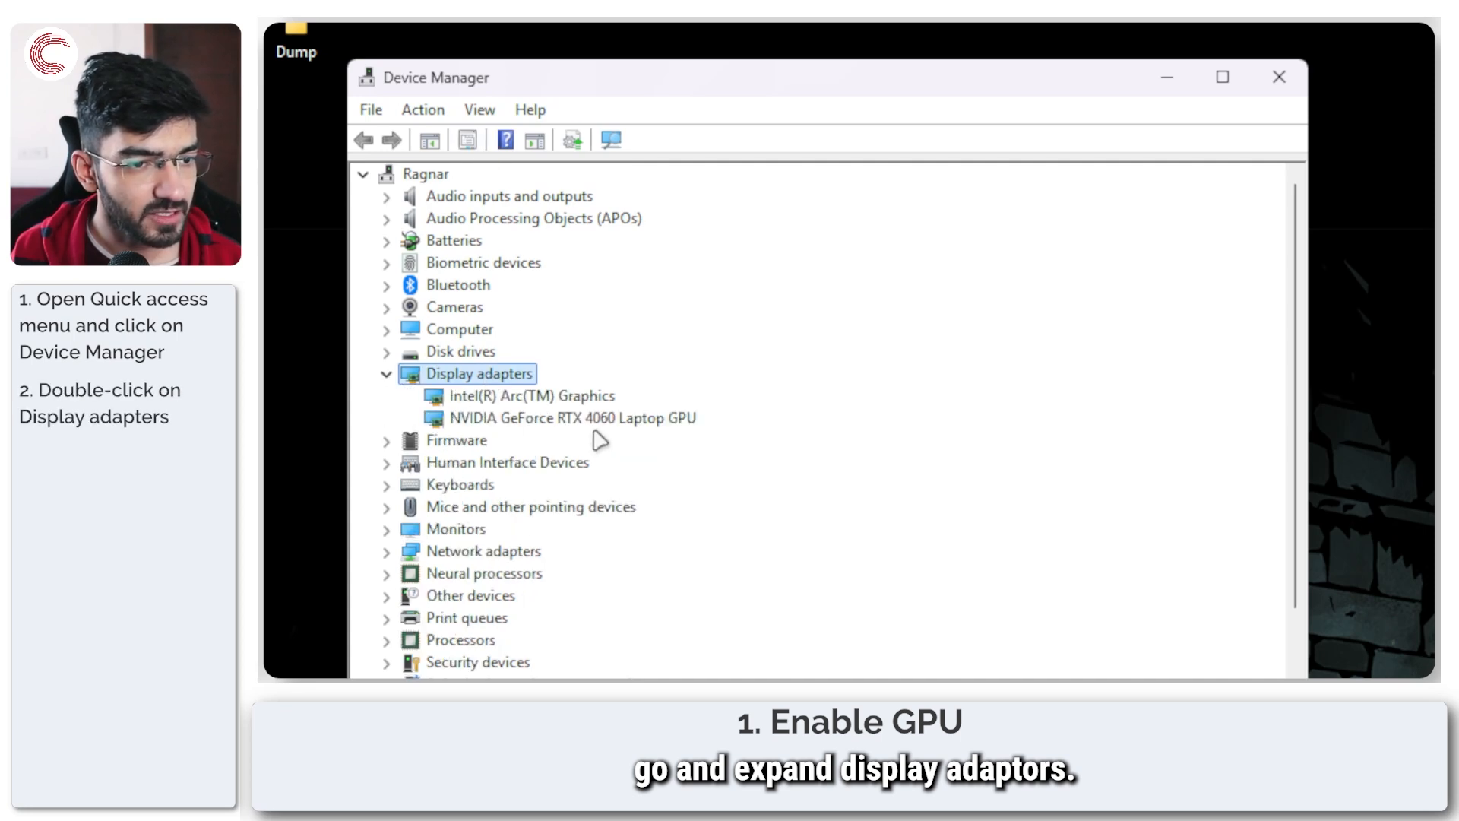
click(571, 418)
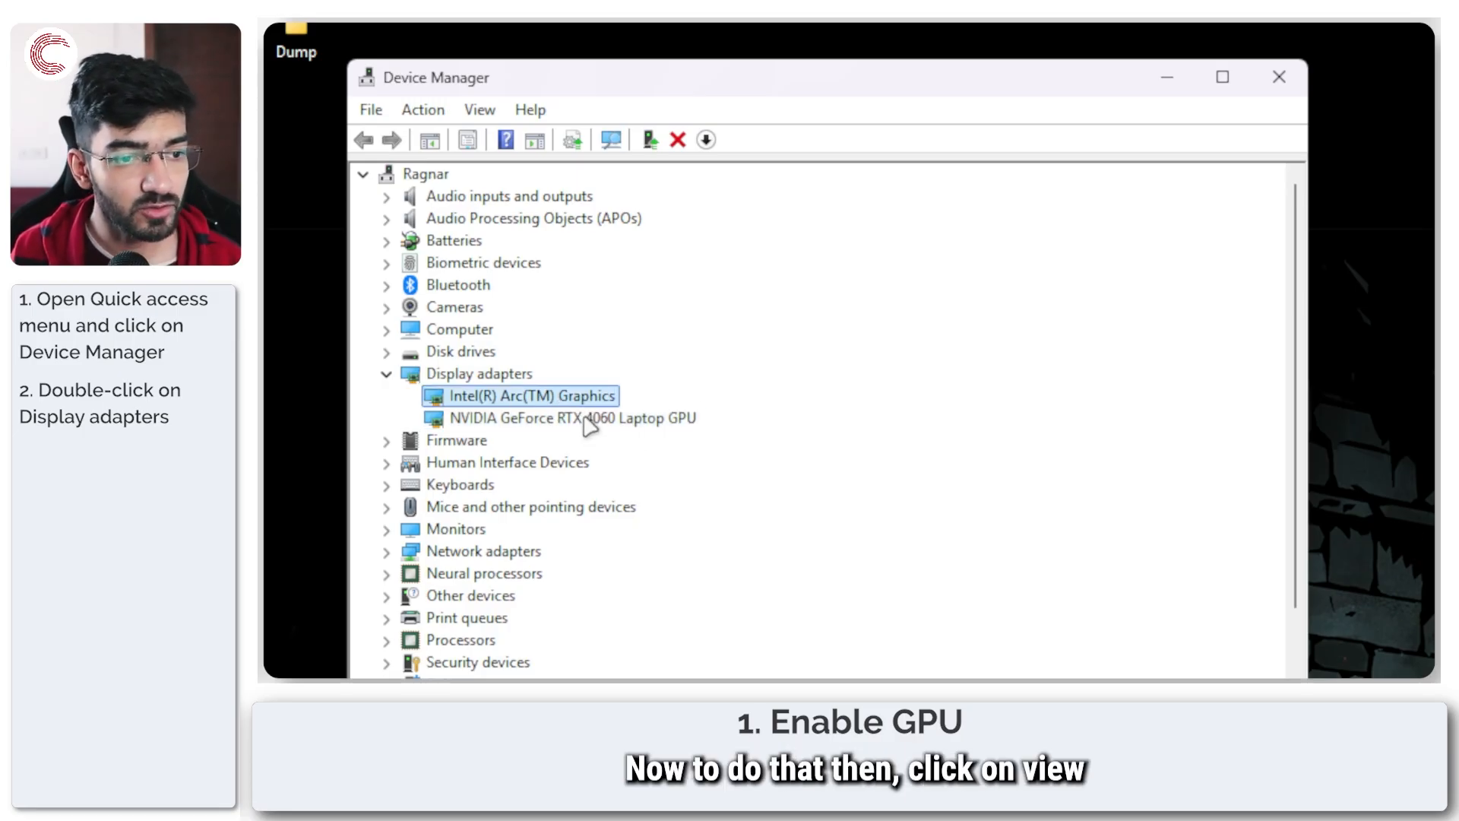
click(479, 110)
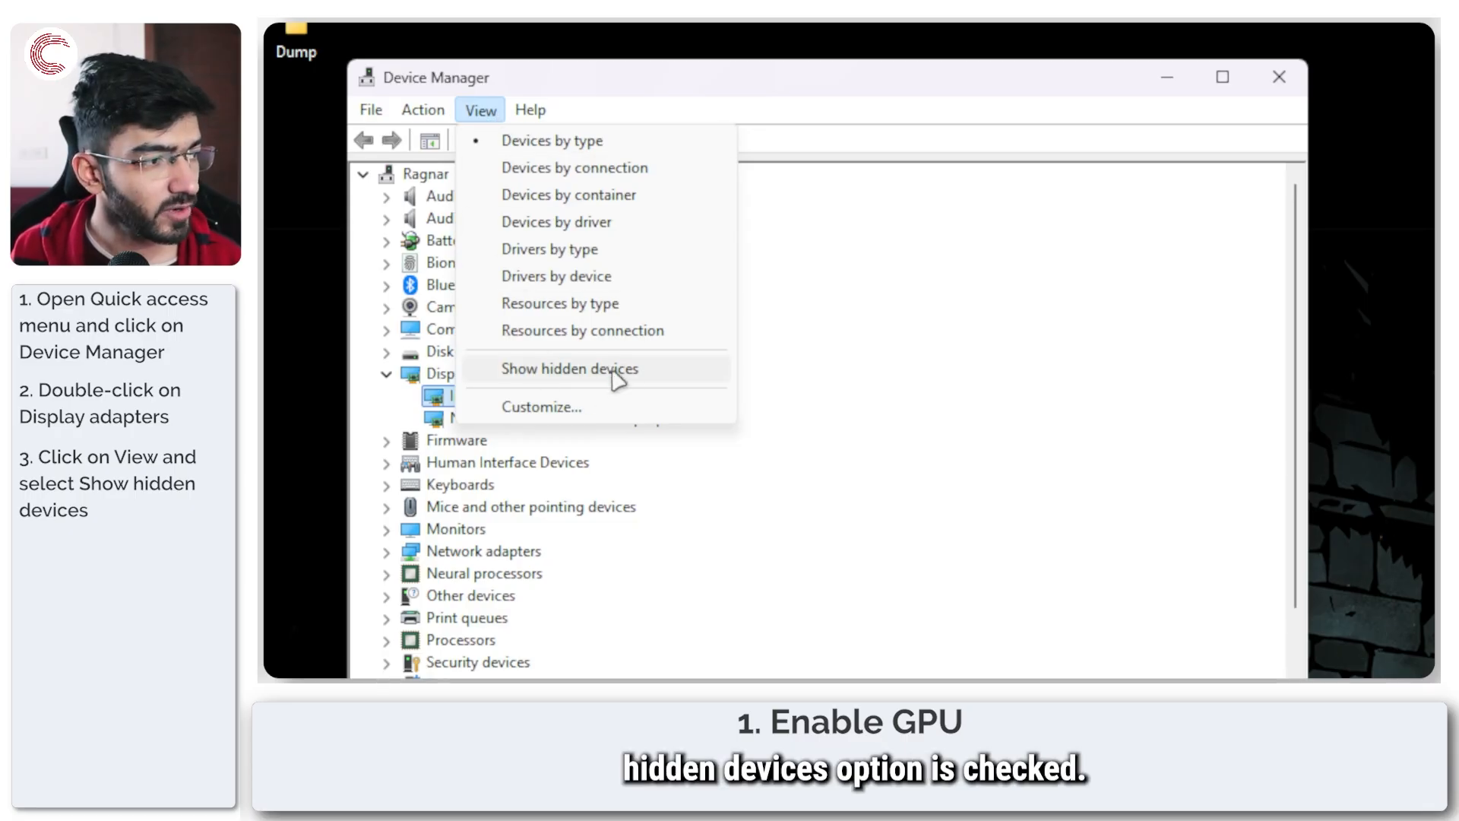
Step: Show hidden devices and verify the NVIDIA GeForce RTX 4060 Laptop GPU is already enabled
click(570, 369)
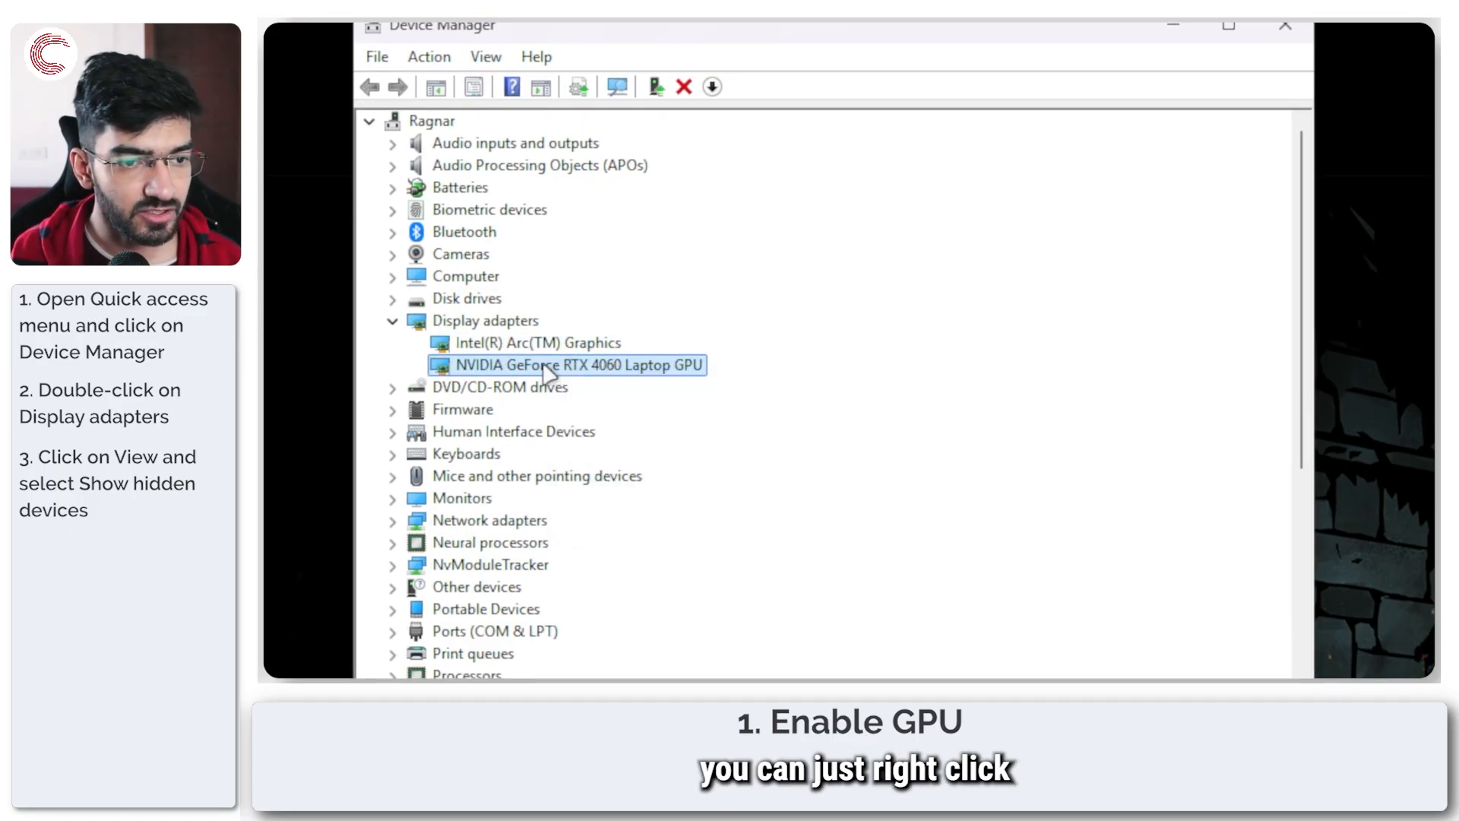
right_click(565, 364)
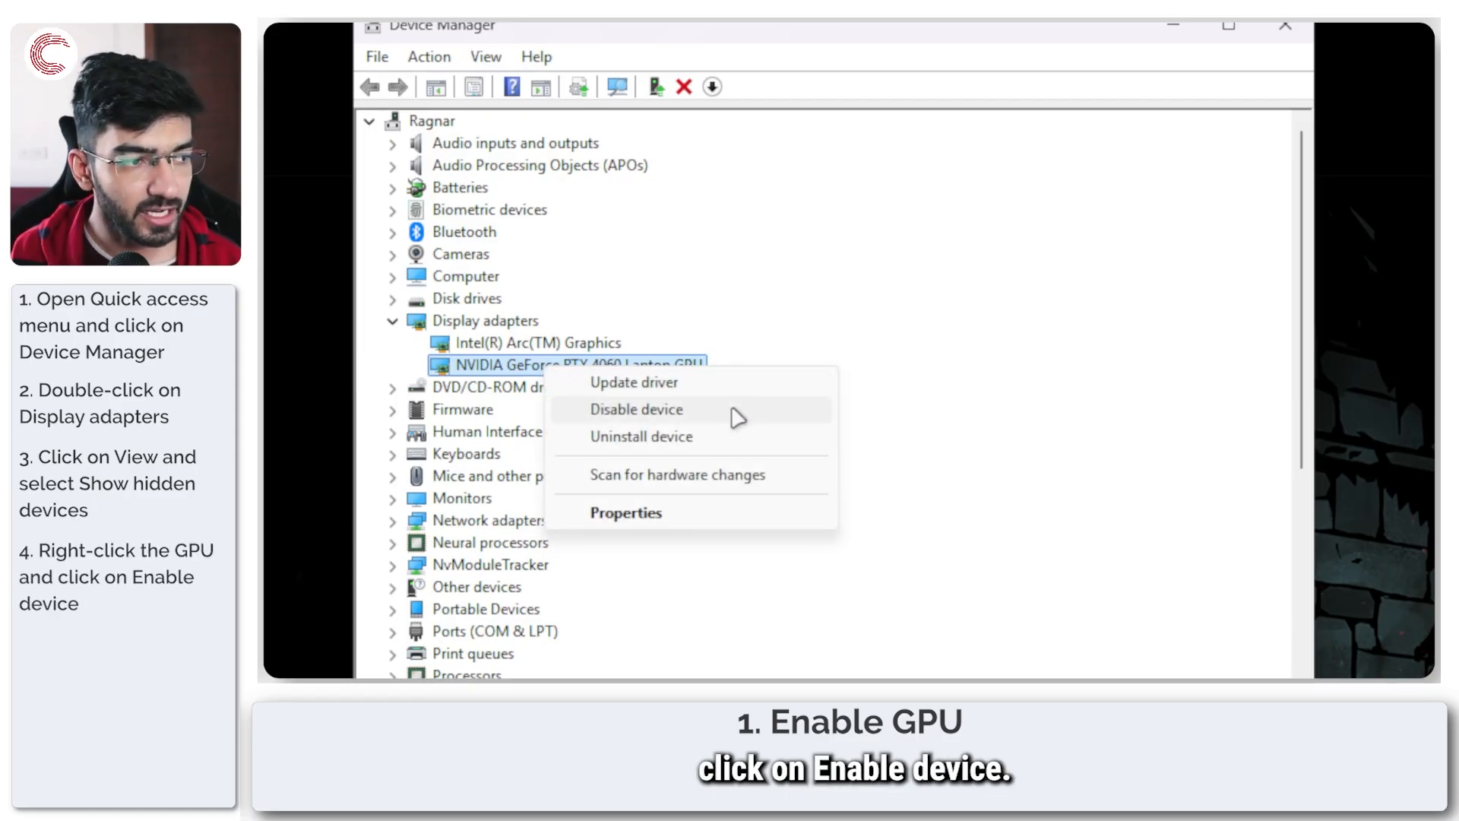
mouse_move(729, 385)
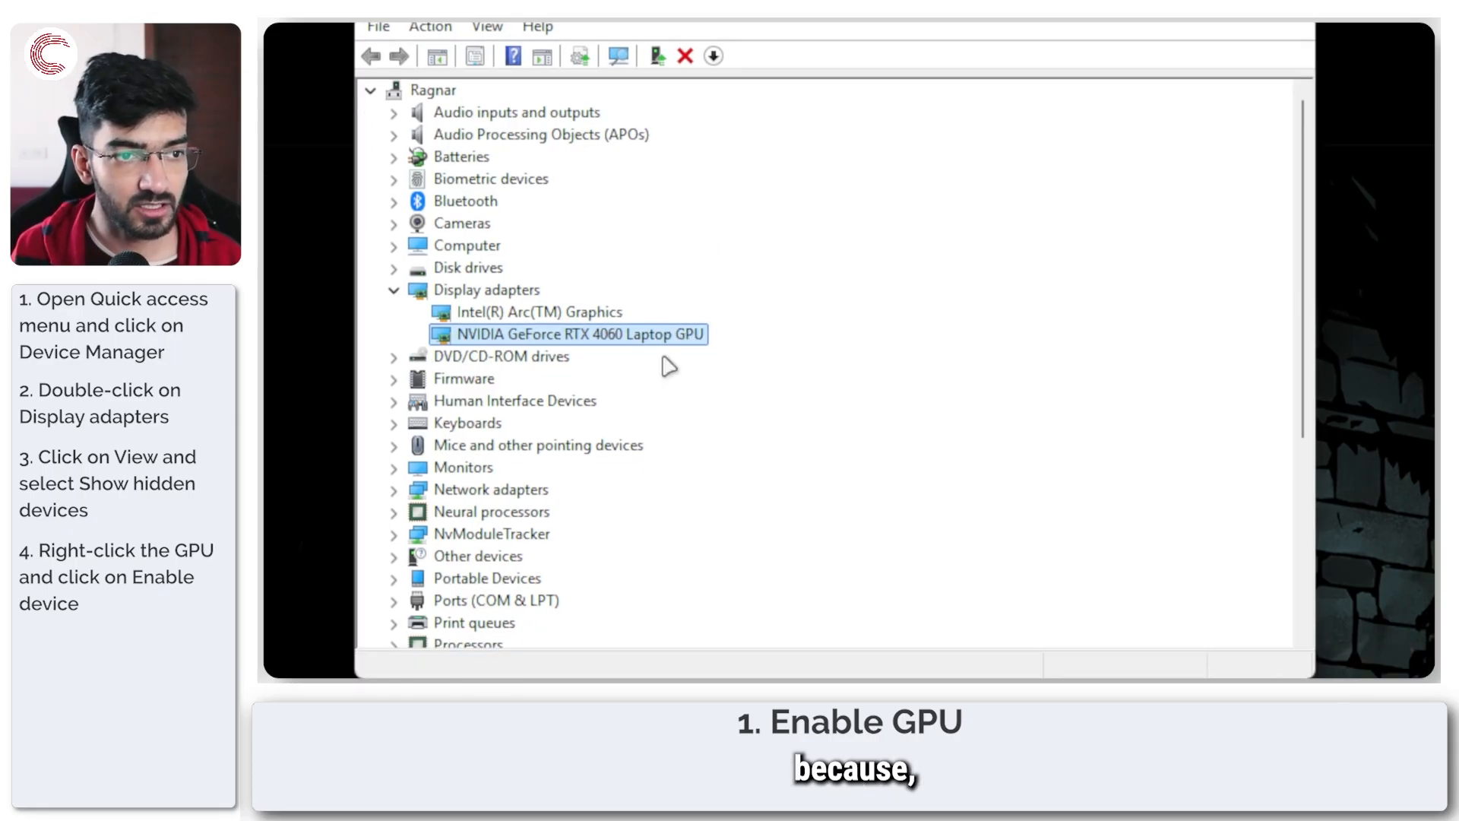
mouse_move(575, 352)
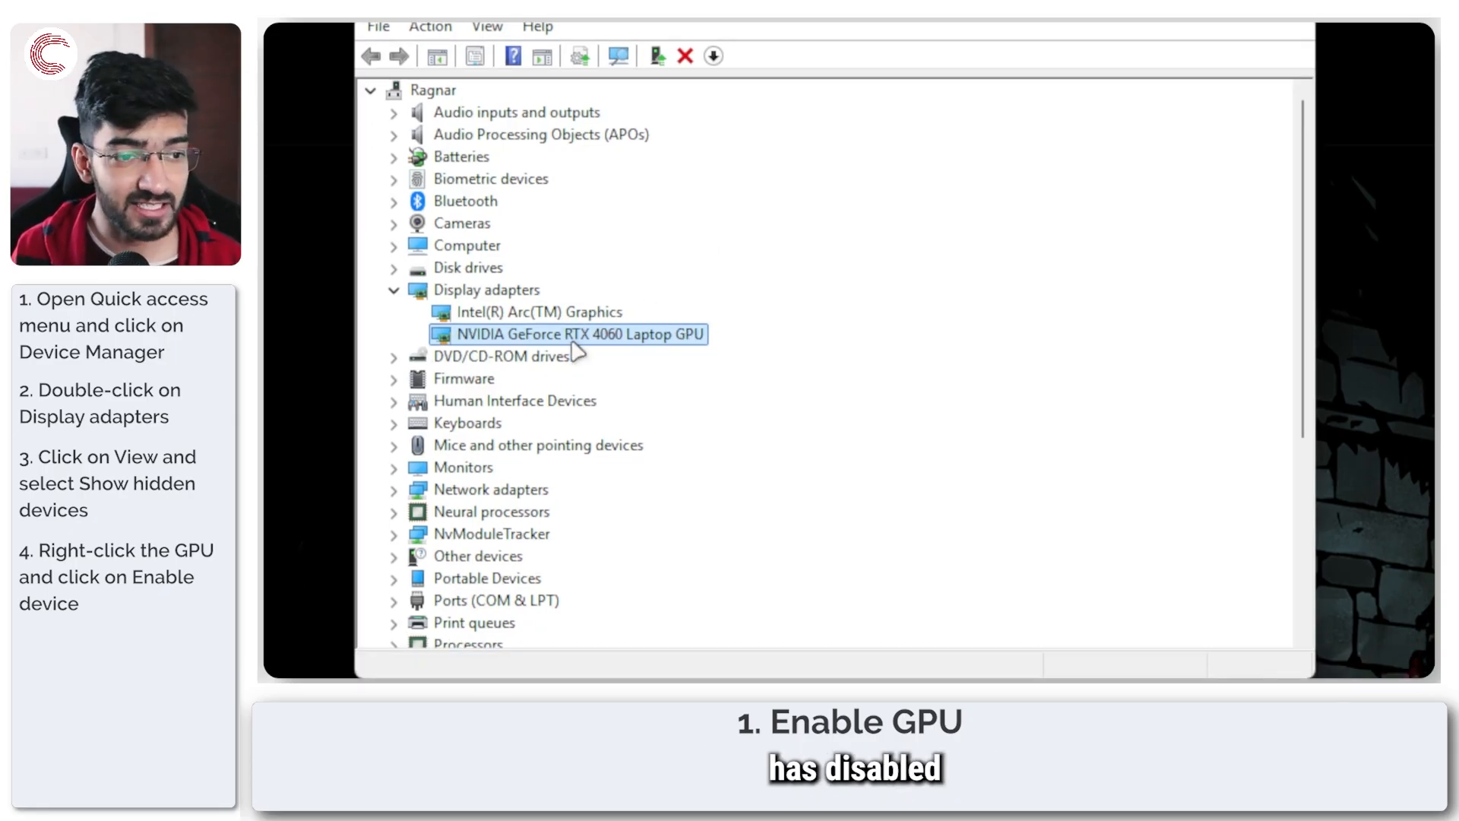
right_click(584, 334)
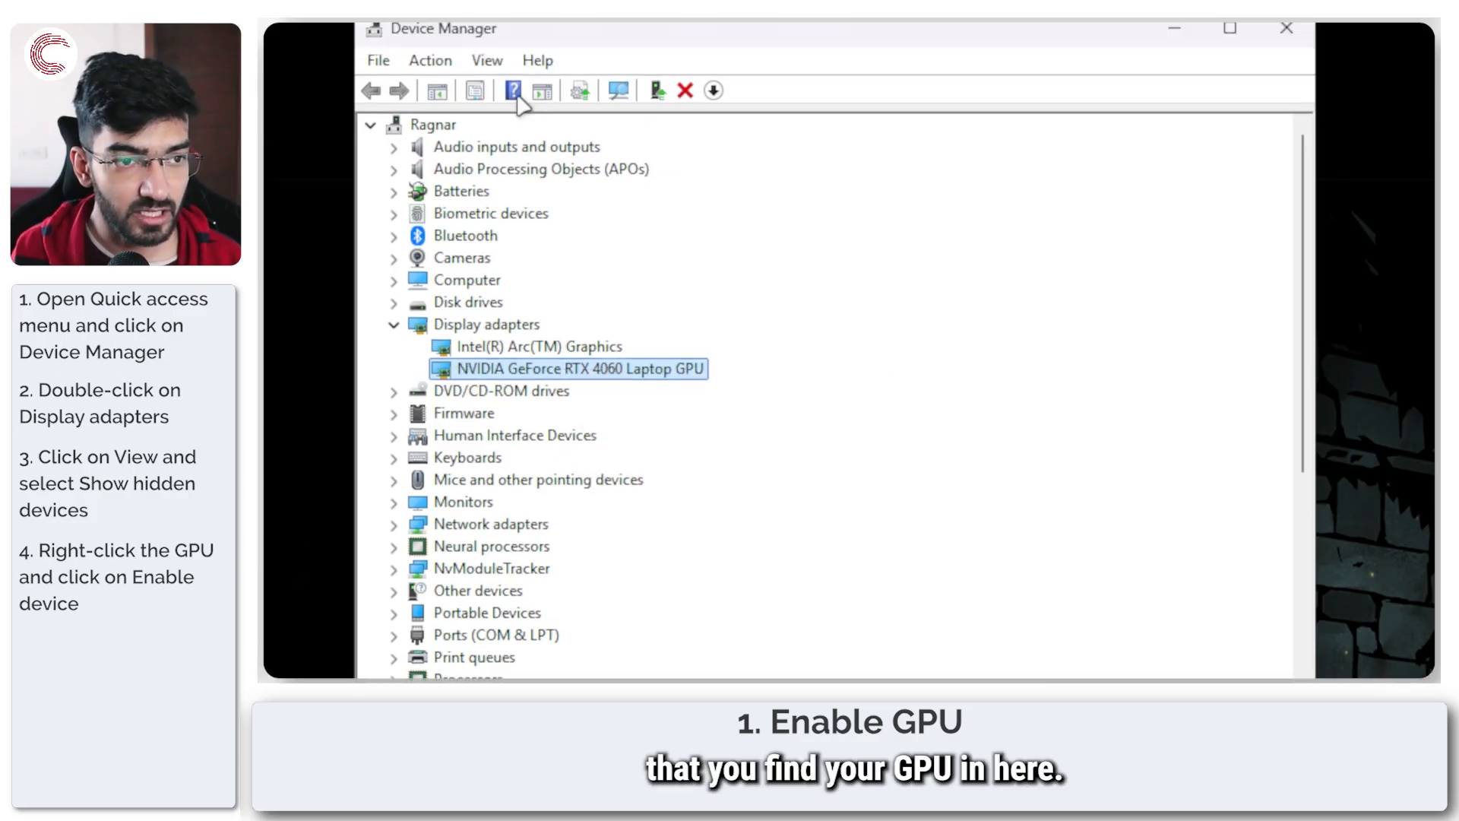
click(487, 111)
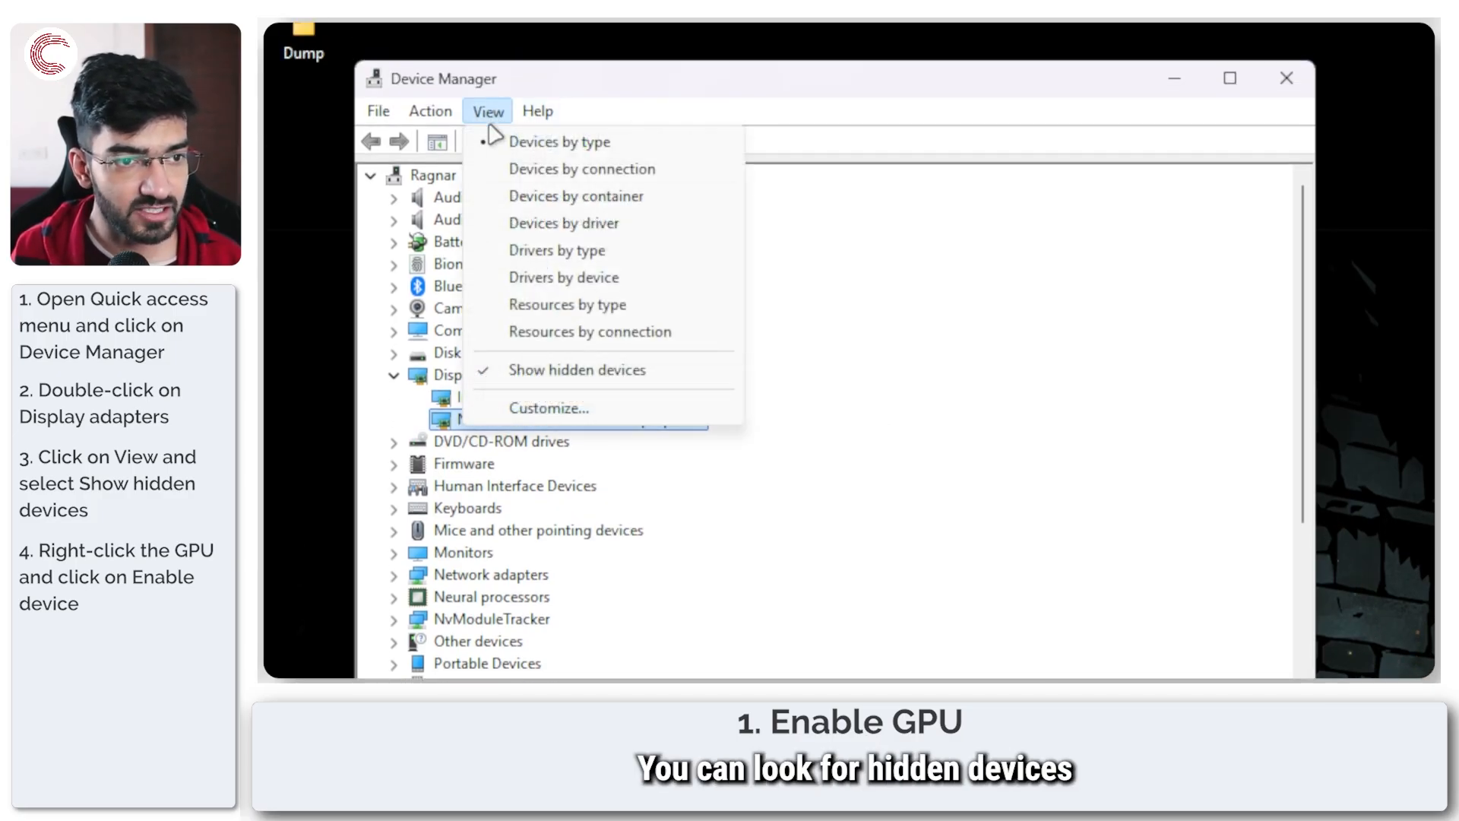
right_click(537, 419)
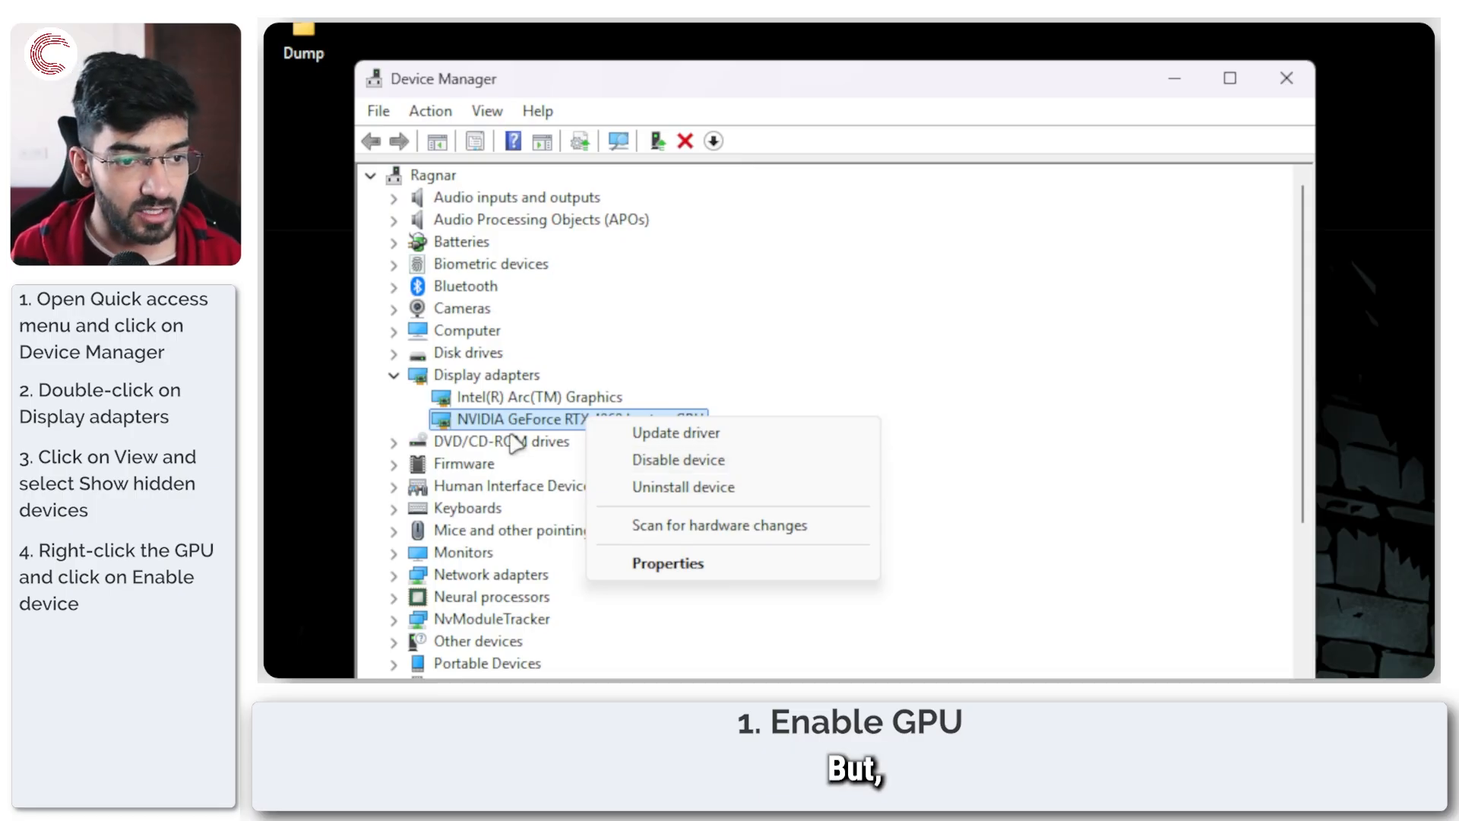
click(558, 419)
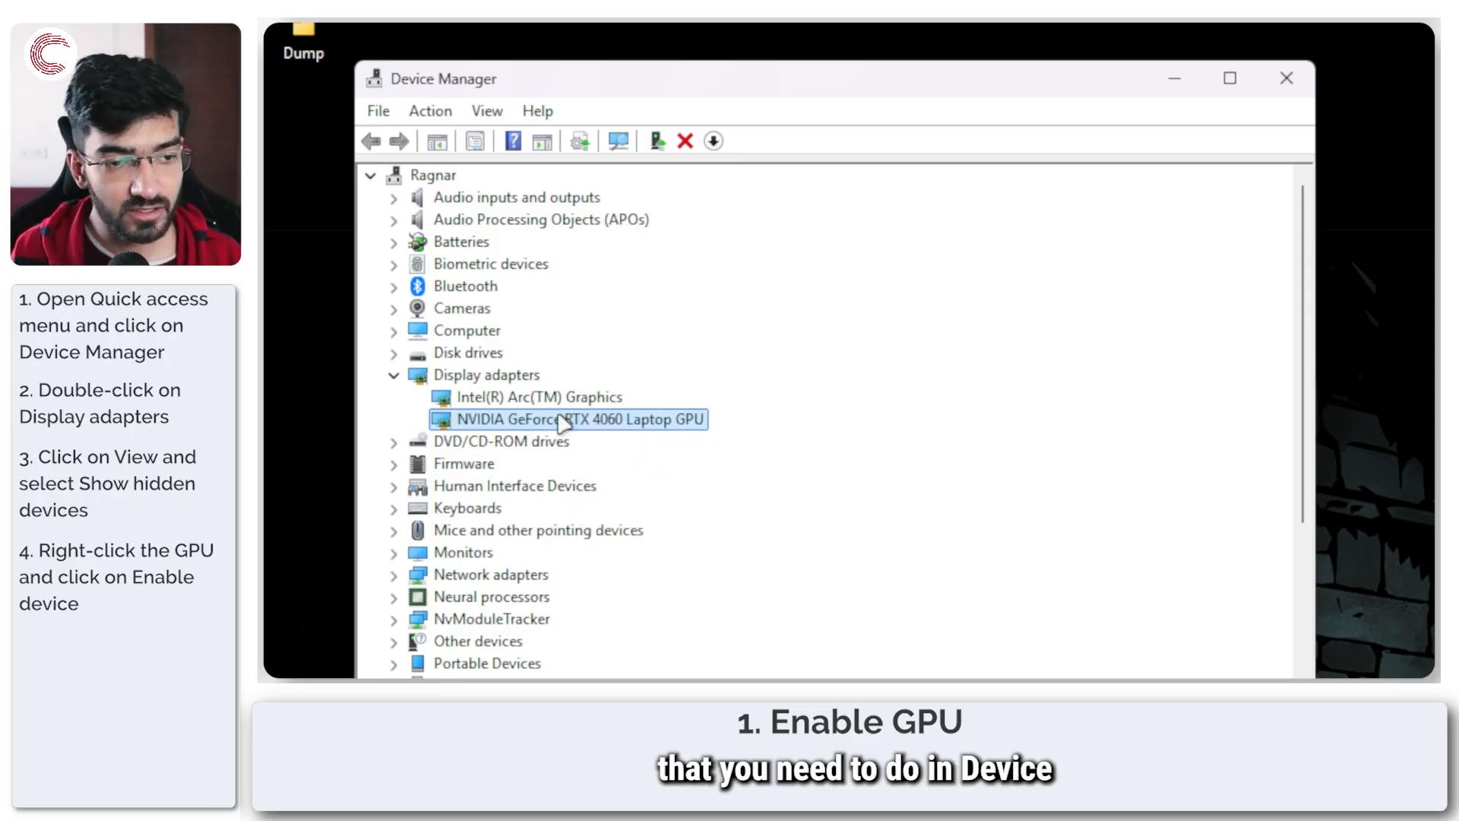
mouse_move(645, 442)
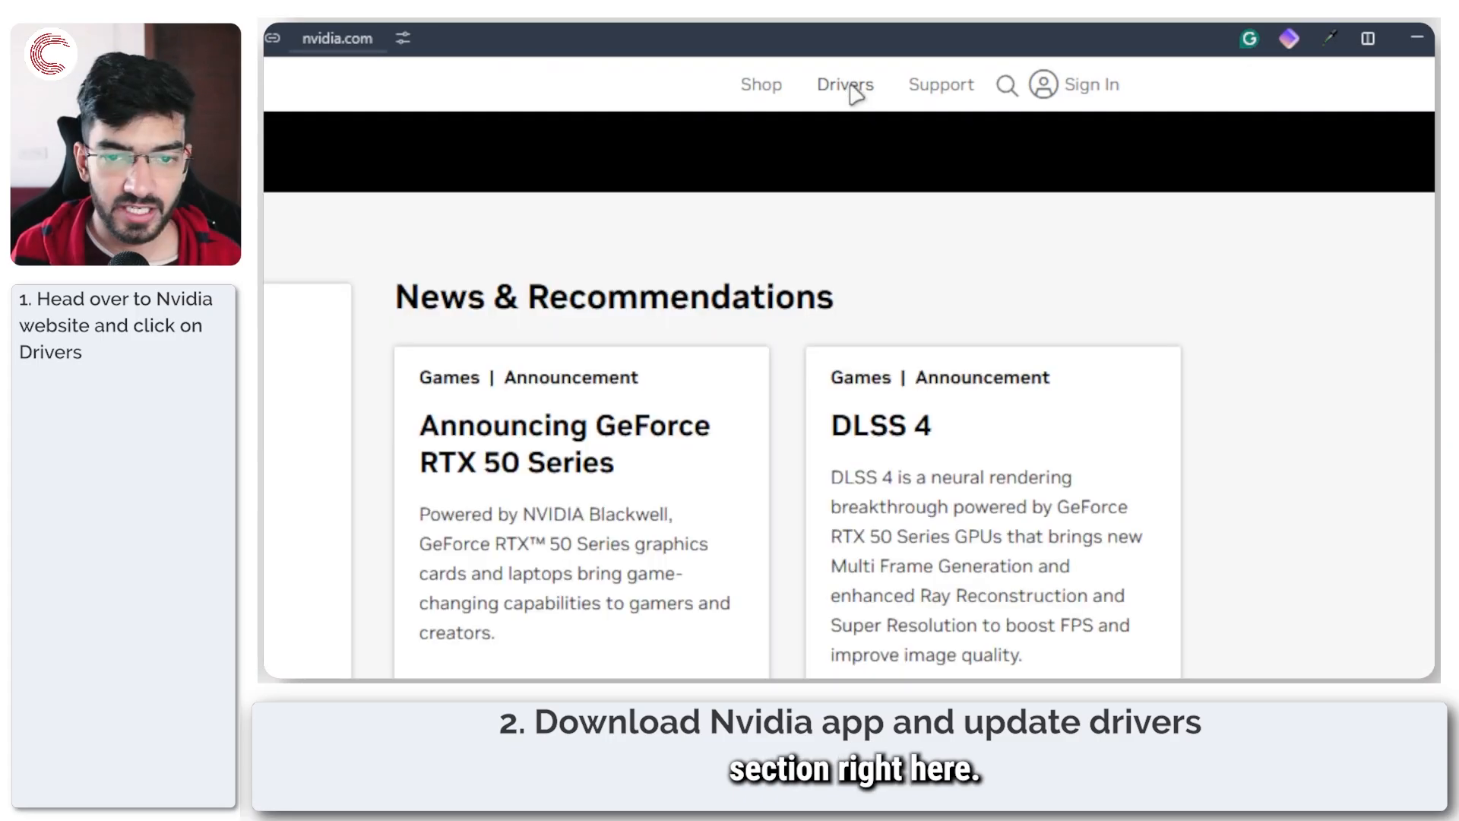
Step: Go from NVIDIA's Drivers page to the NVIDIA App download and download it
click(845, 85)
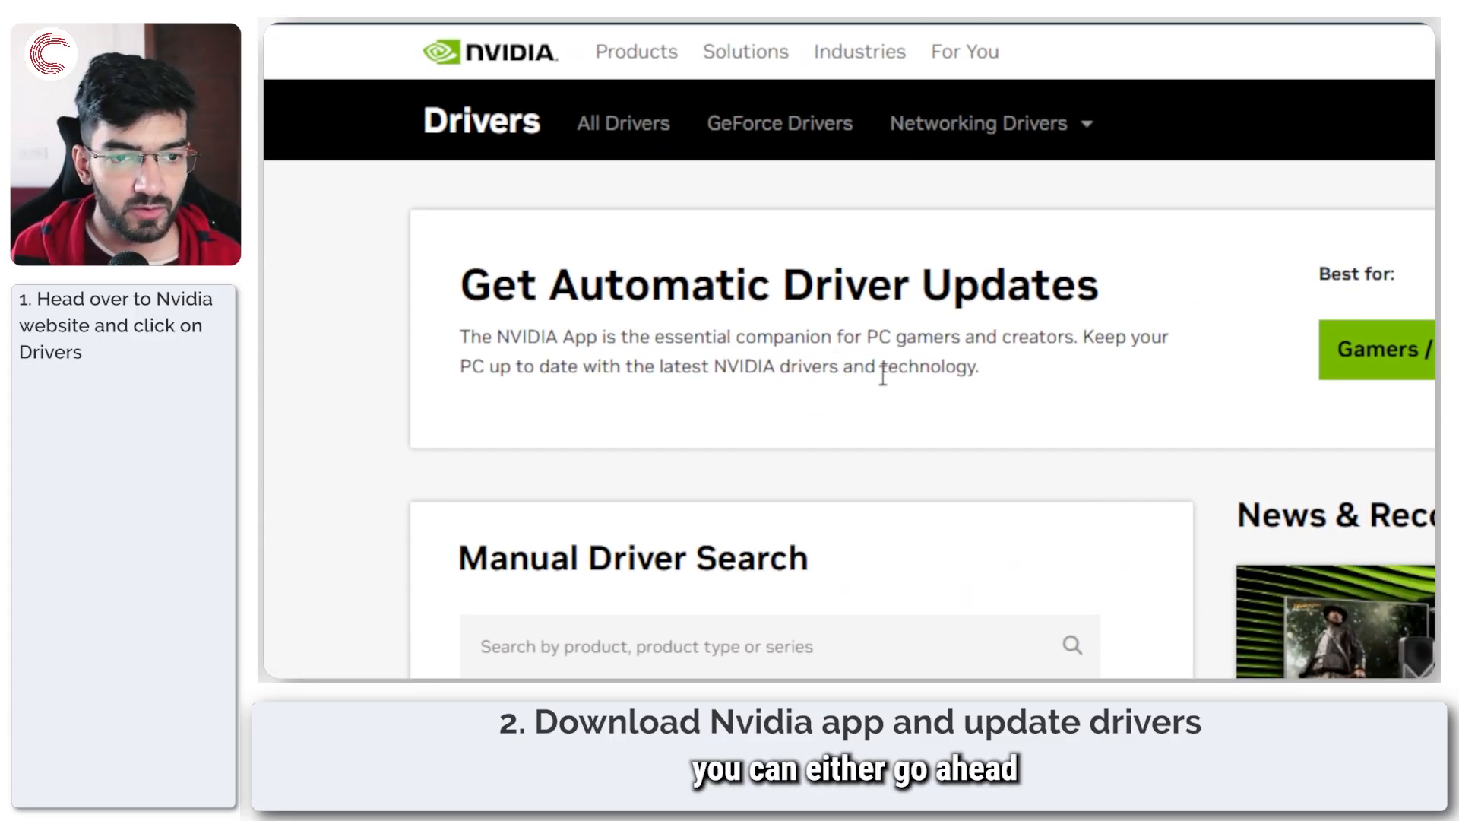
drag(521, 337, 628, 337)
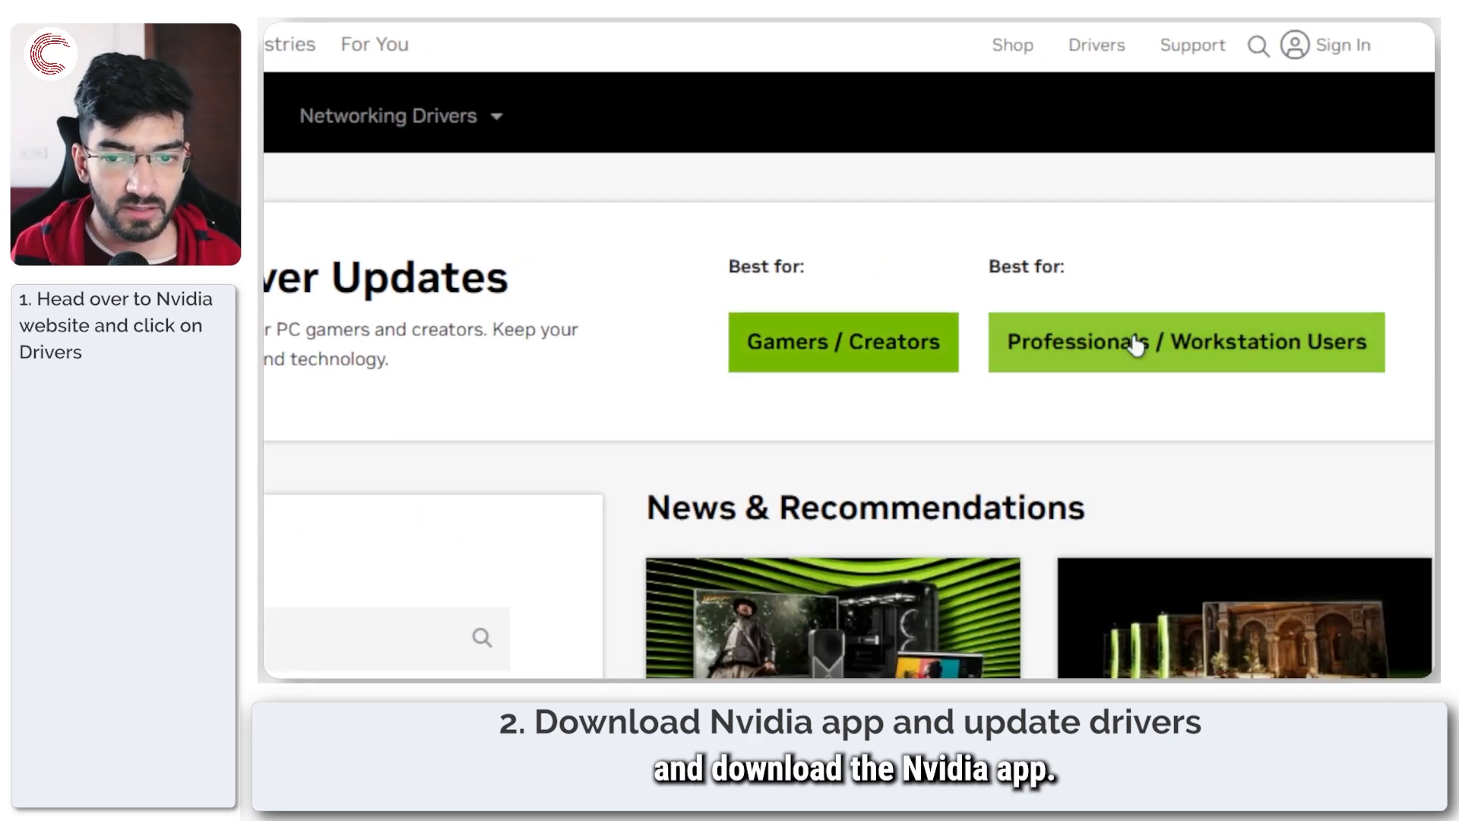
mouse_move(857, 361)
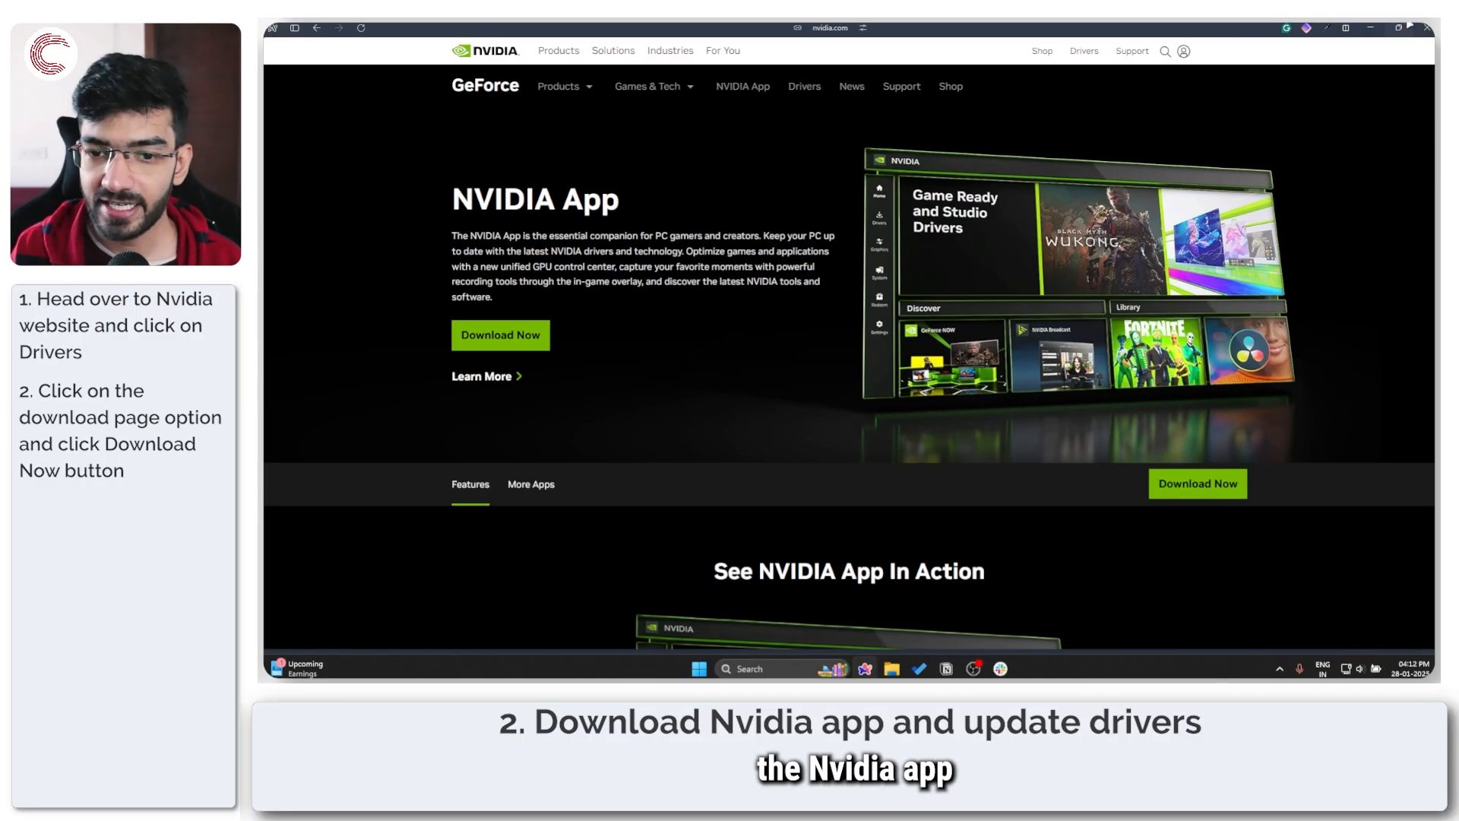
click(699, 668)
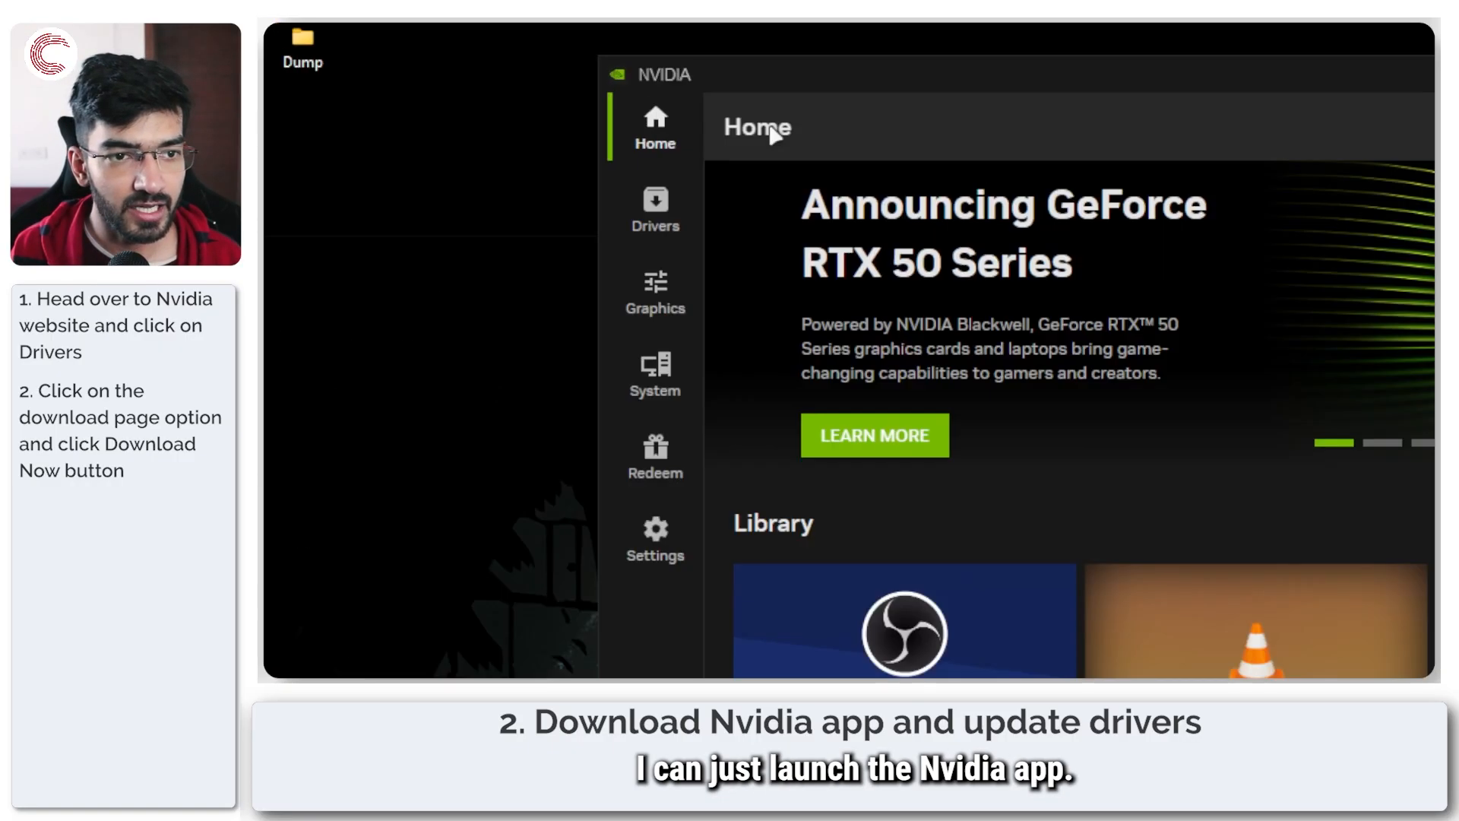
Step: In the NVIDIA App's Drivers section, check for Game Ready Driver updates
click(655, 209)
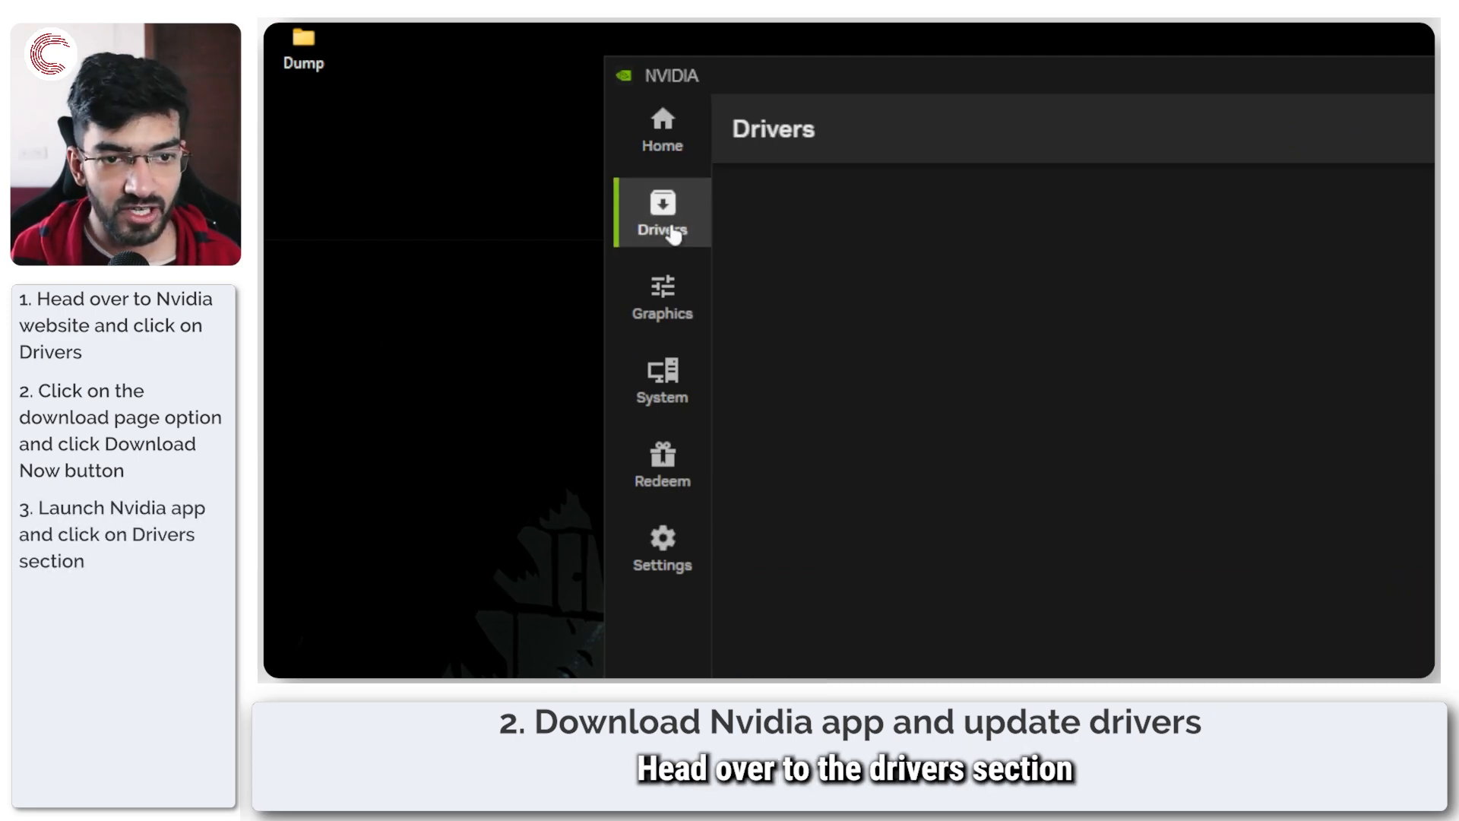
click(661, 215)
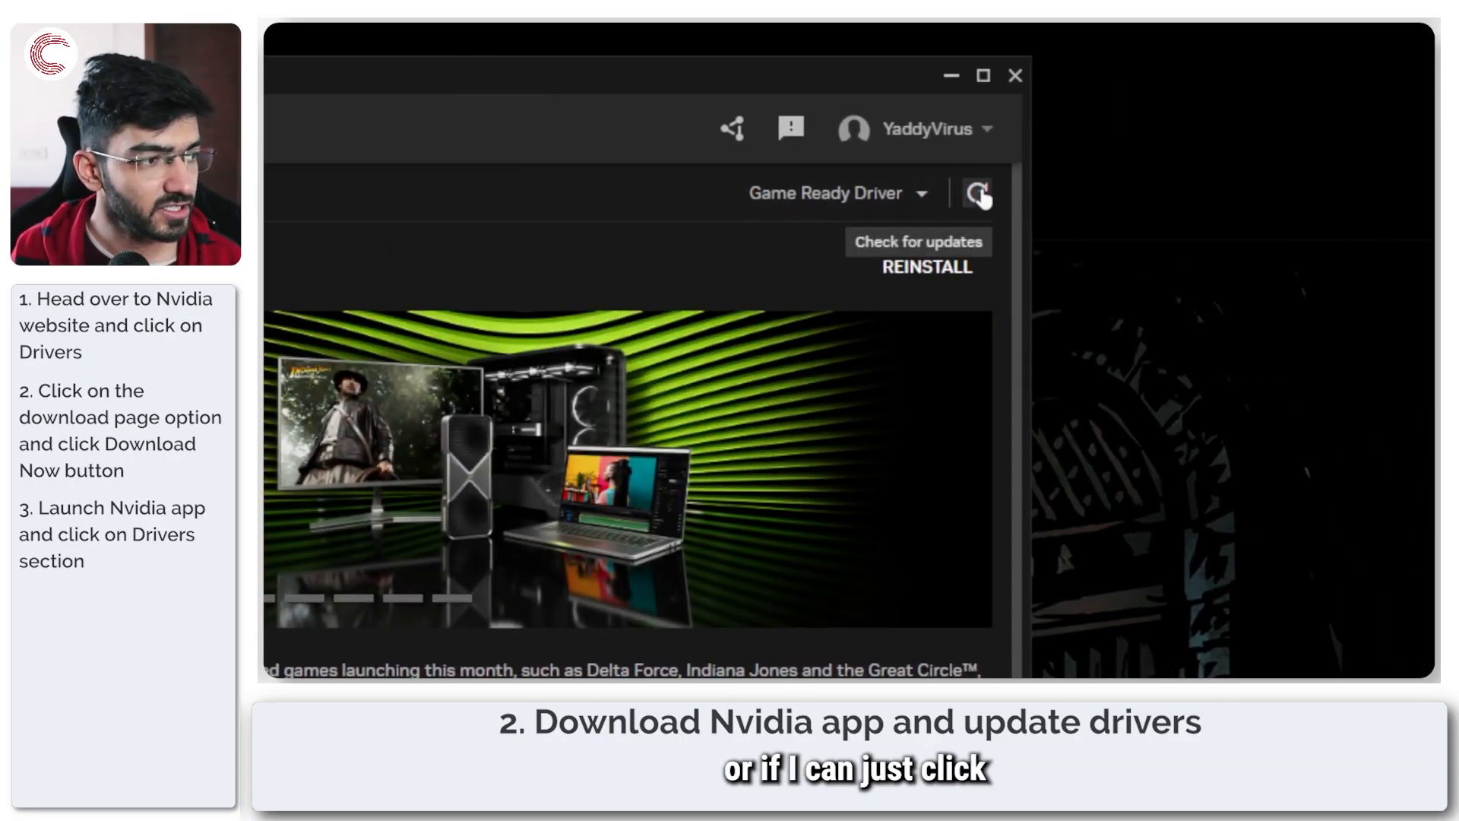
click(983, 193)
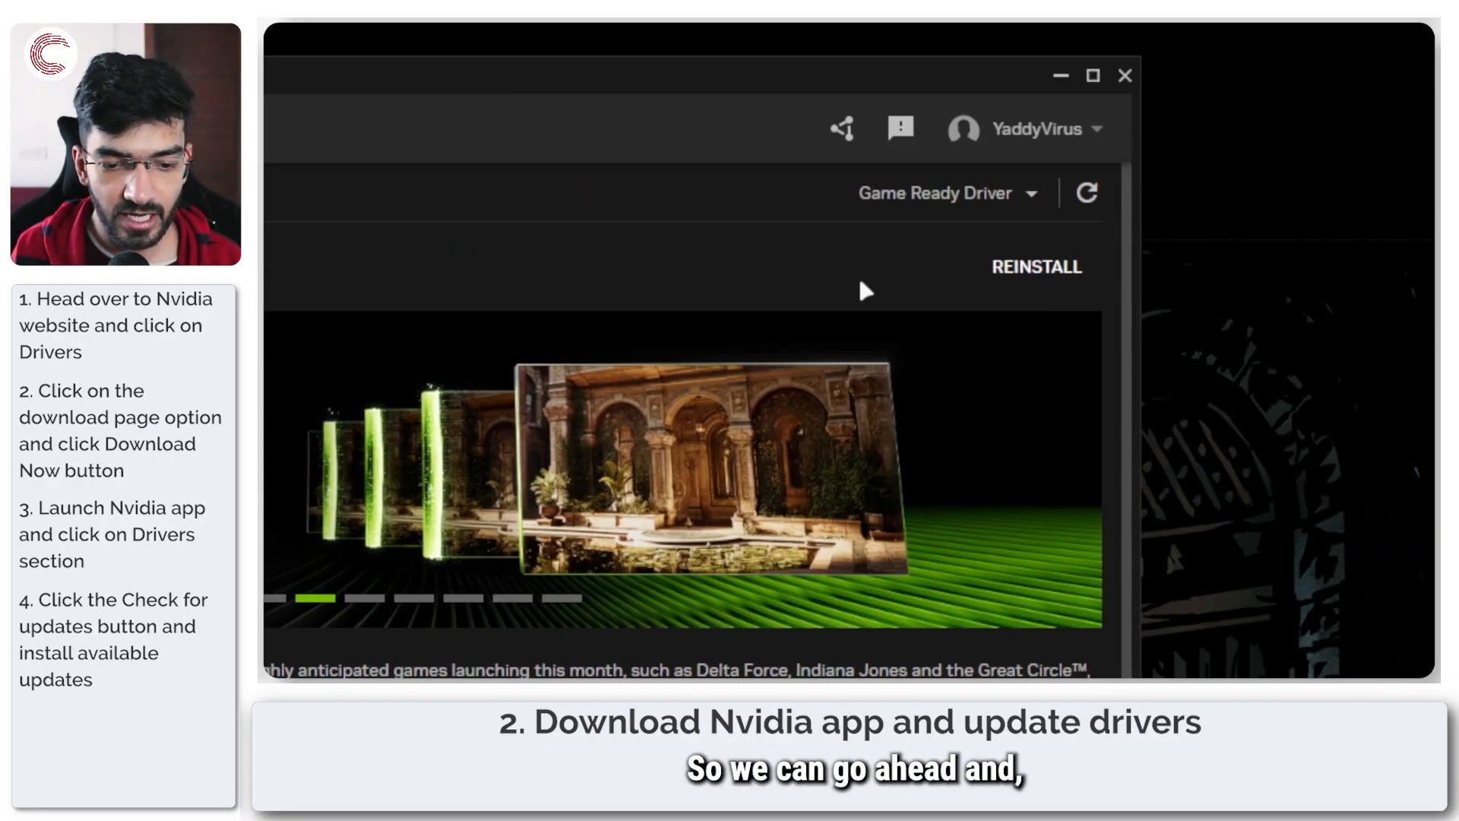
mouse_move(993, 279)
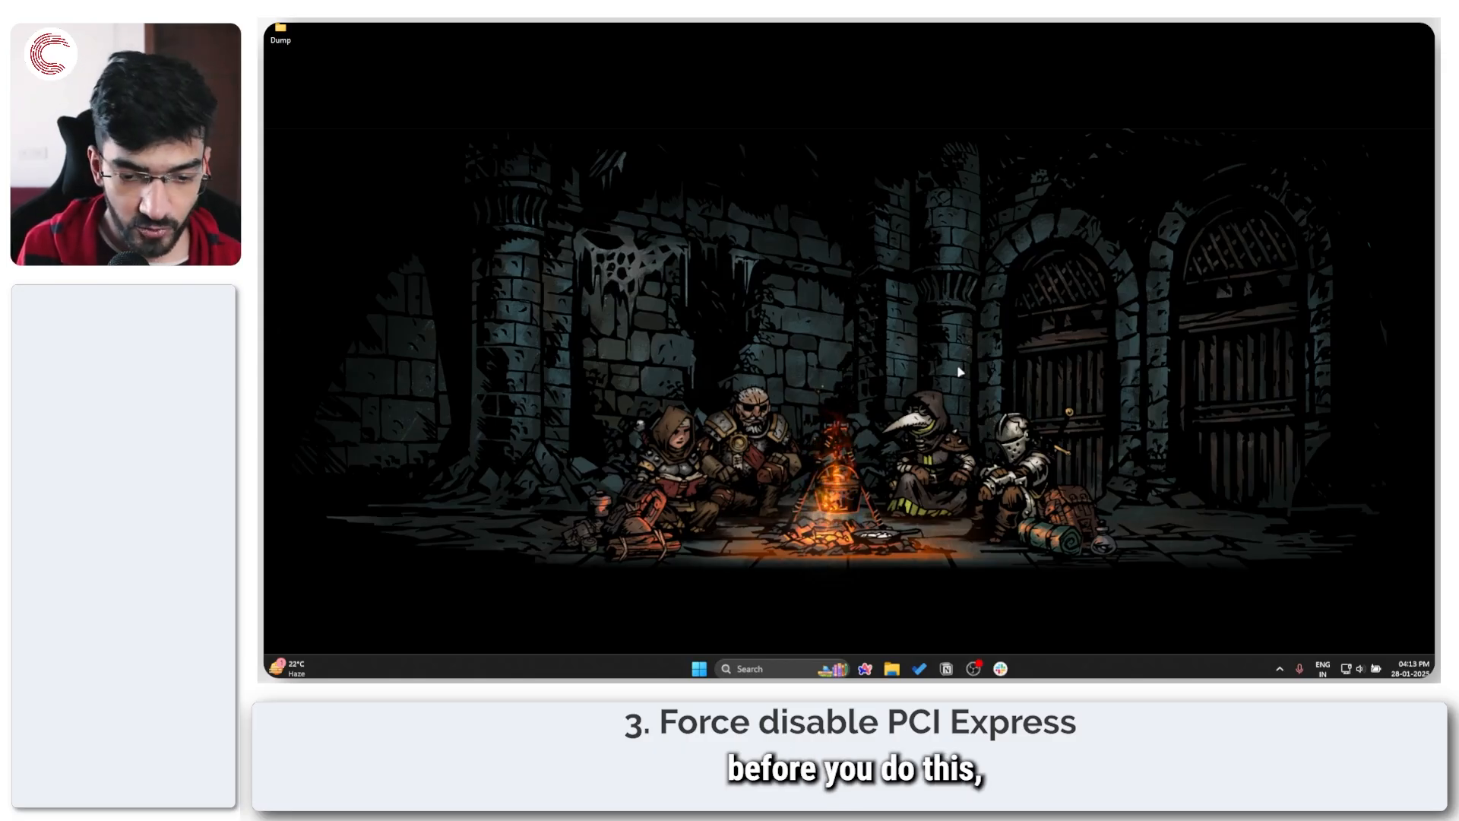
Step: Find Command Prompt in Start search and run it as administrator
click(699, 669)
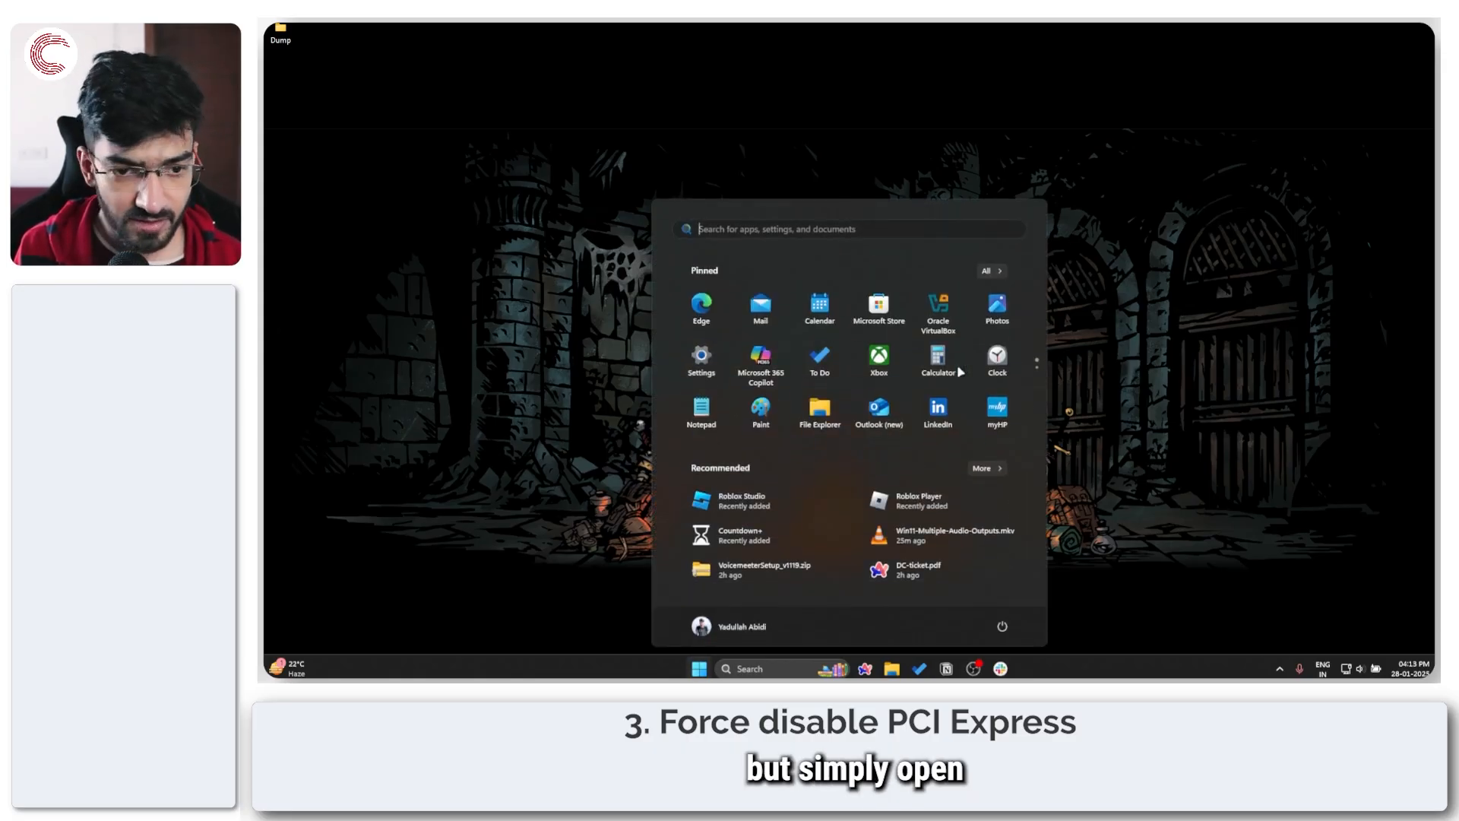
text(commd)
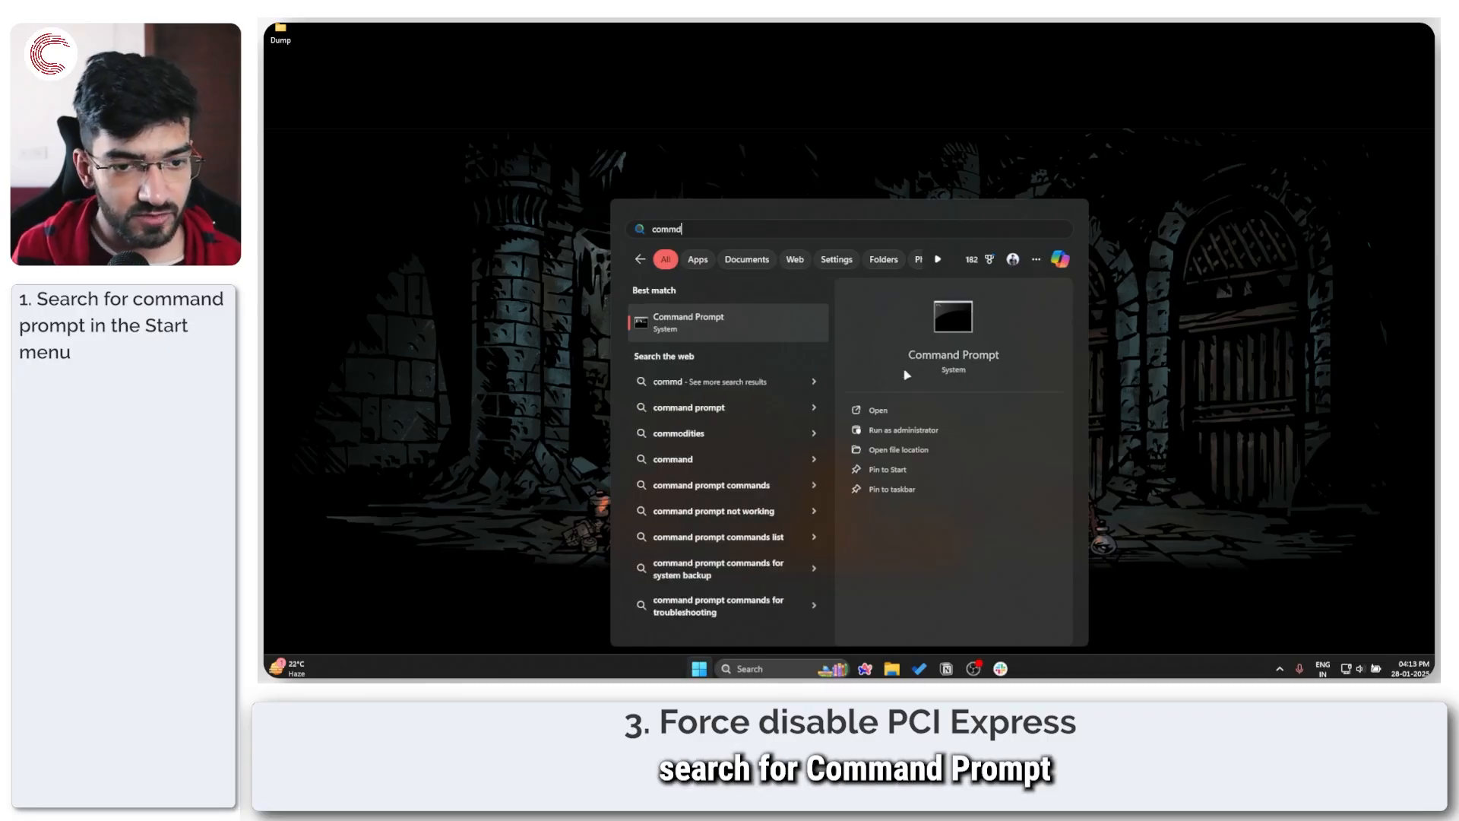
click(903, 429)
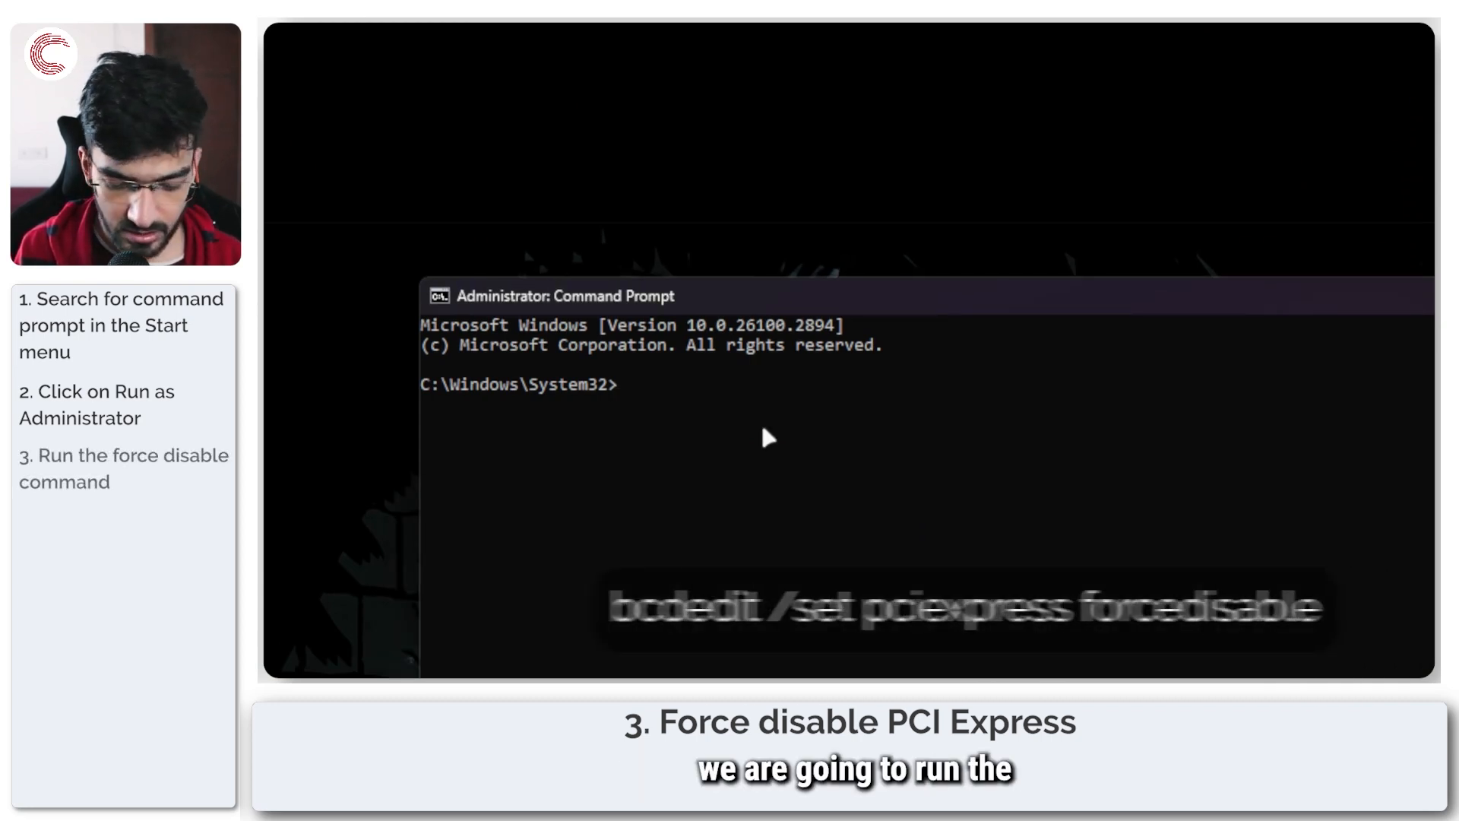
Step: Type the bcdedit /set pciexpress forcedisable command
text(bc)
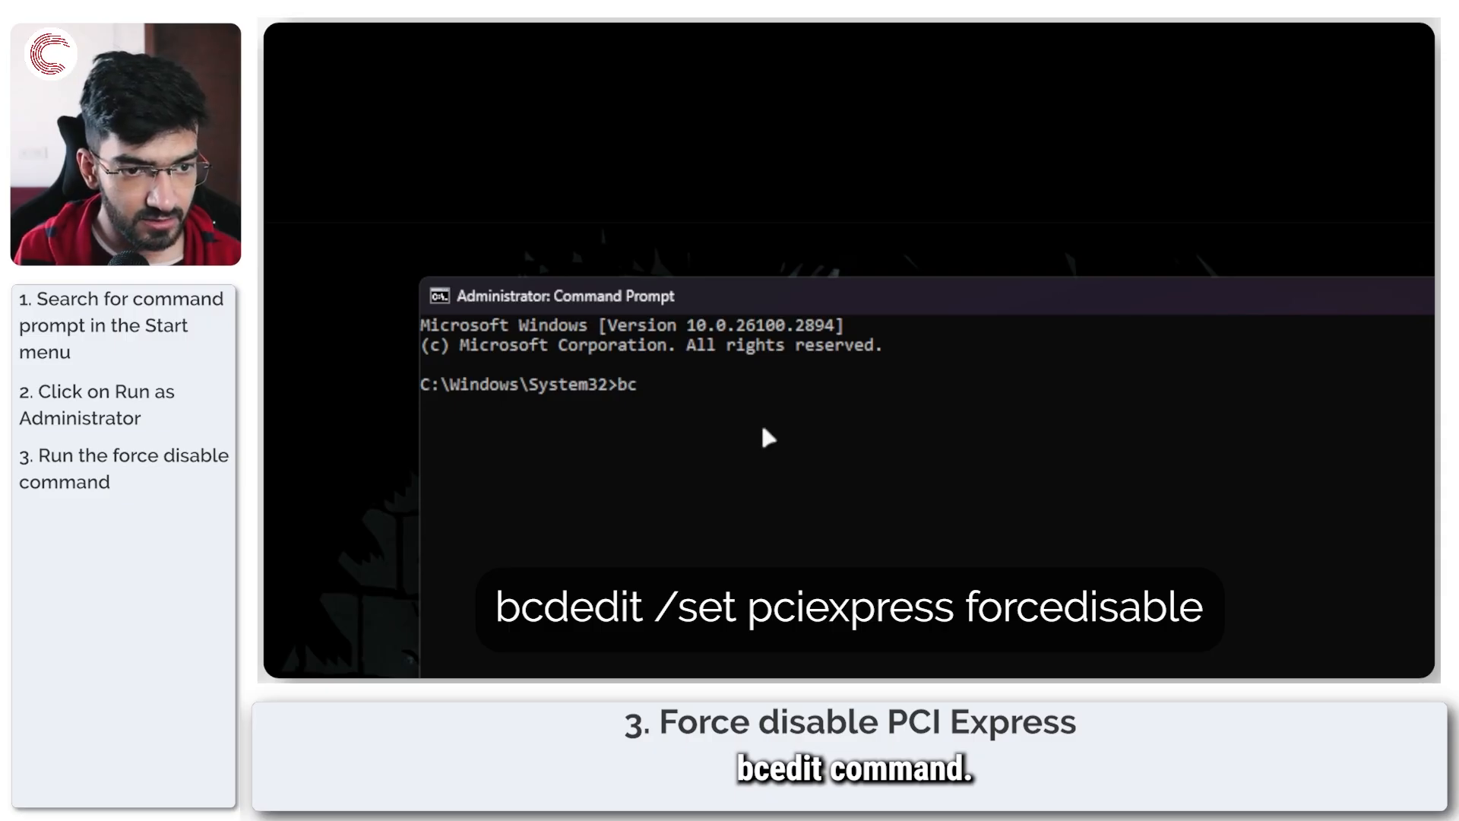
text(edit)
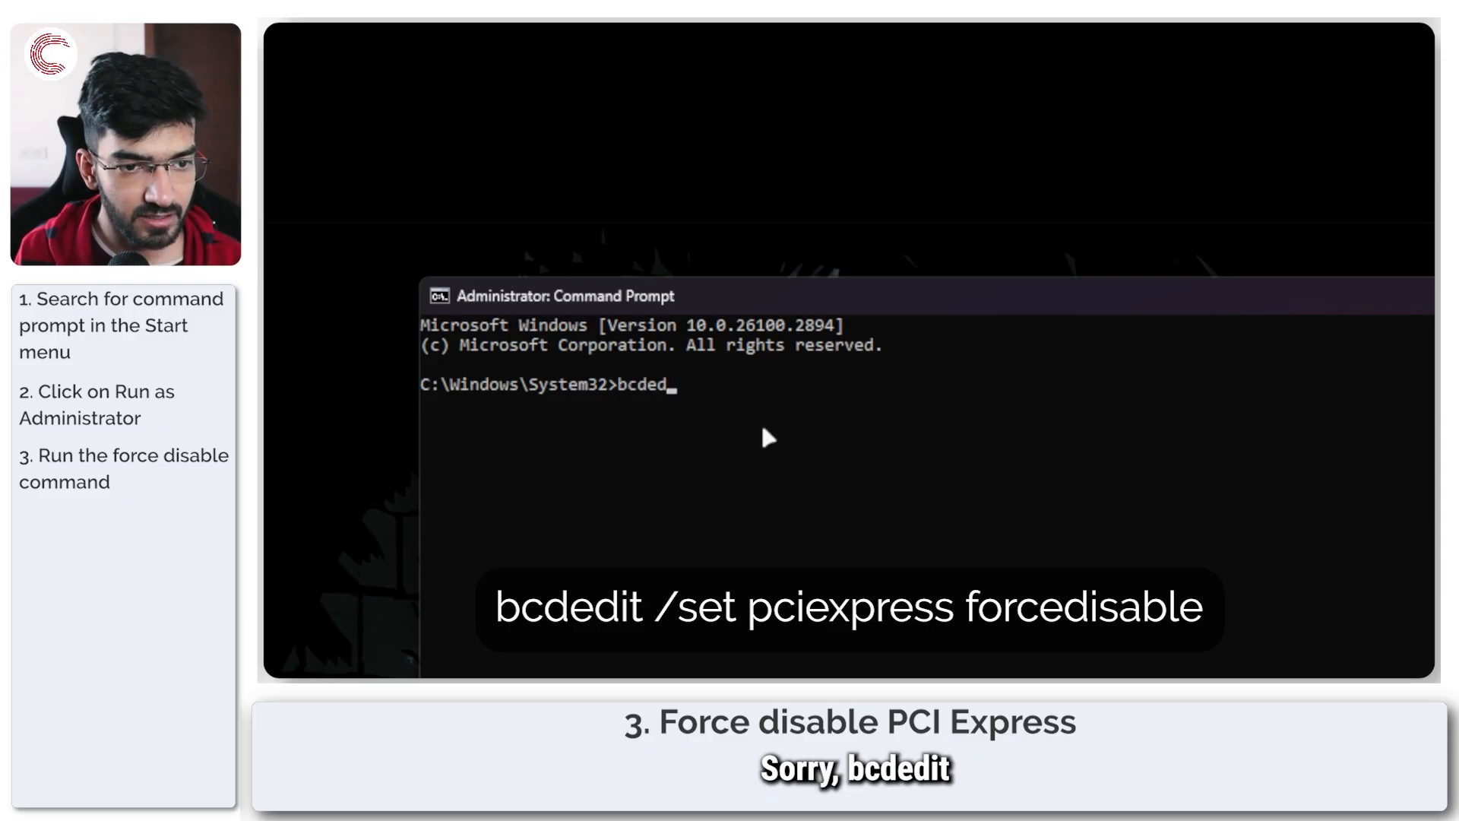
text(it)
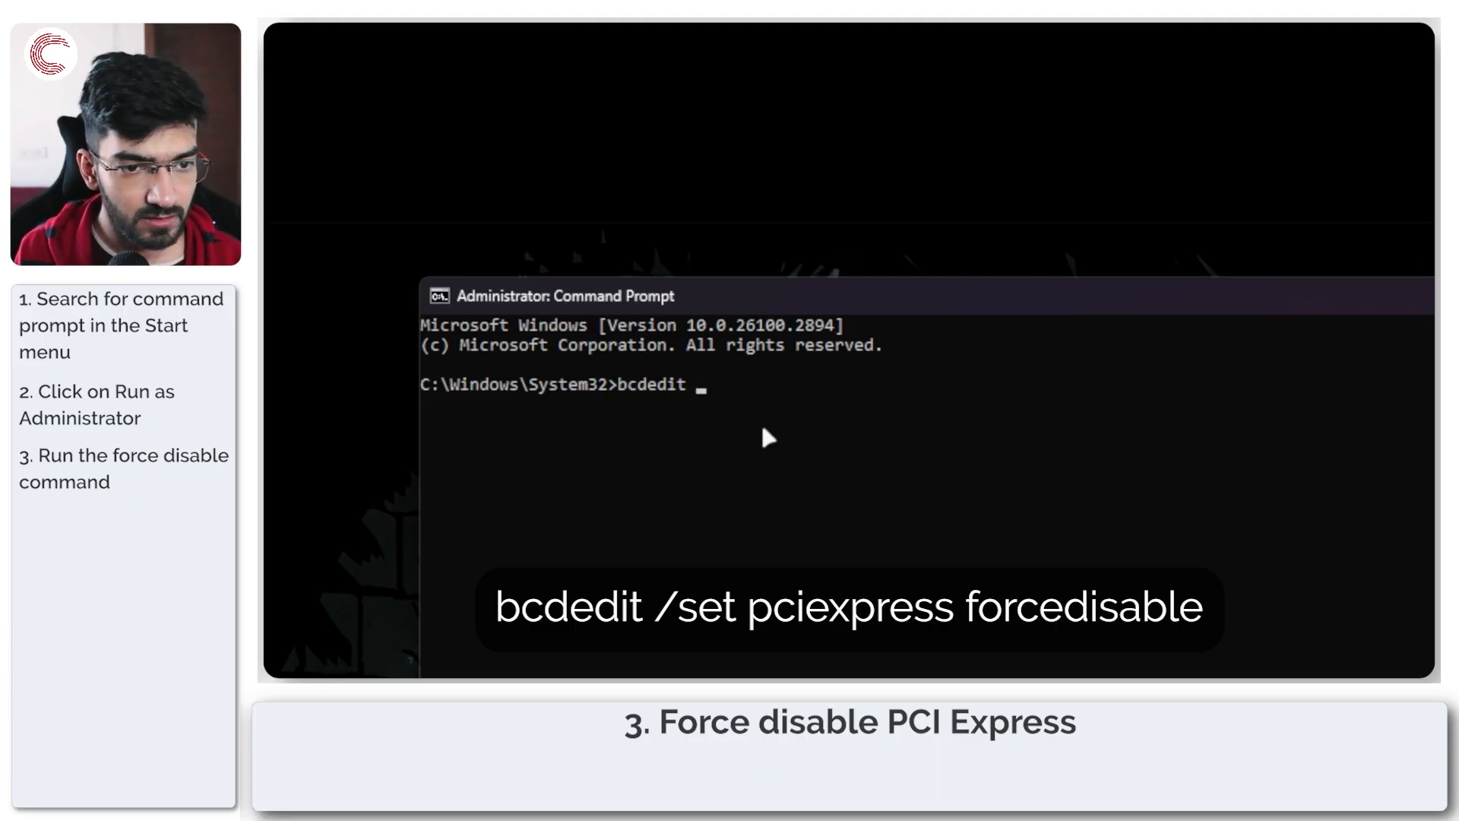
text(/set p)
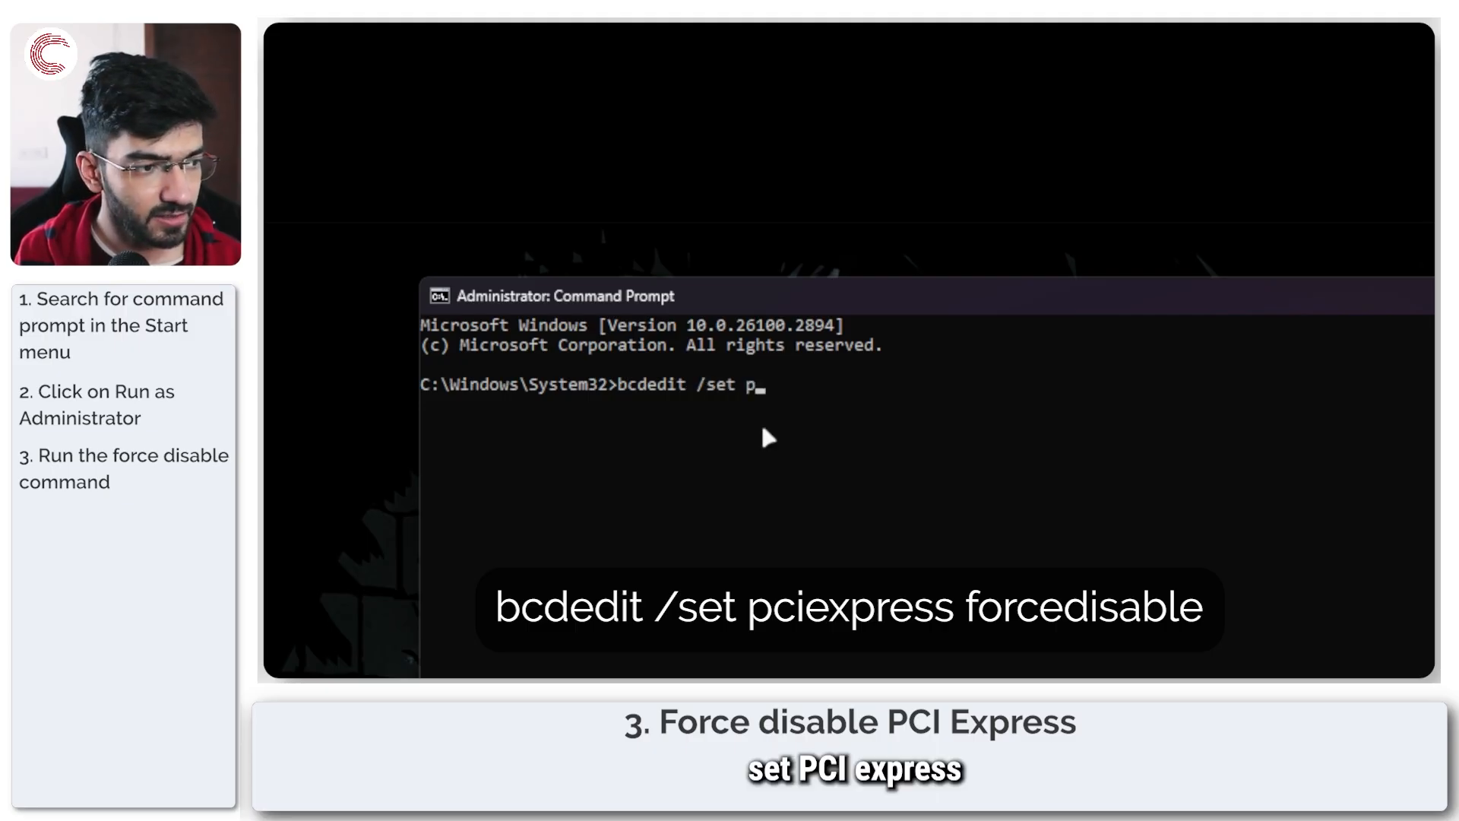
text(ciexpress force)
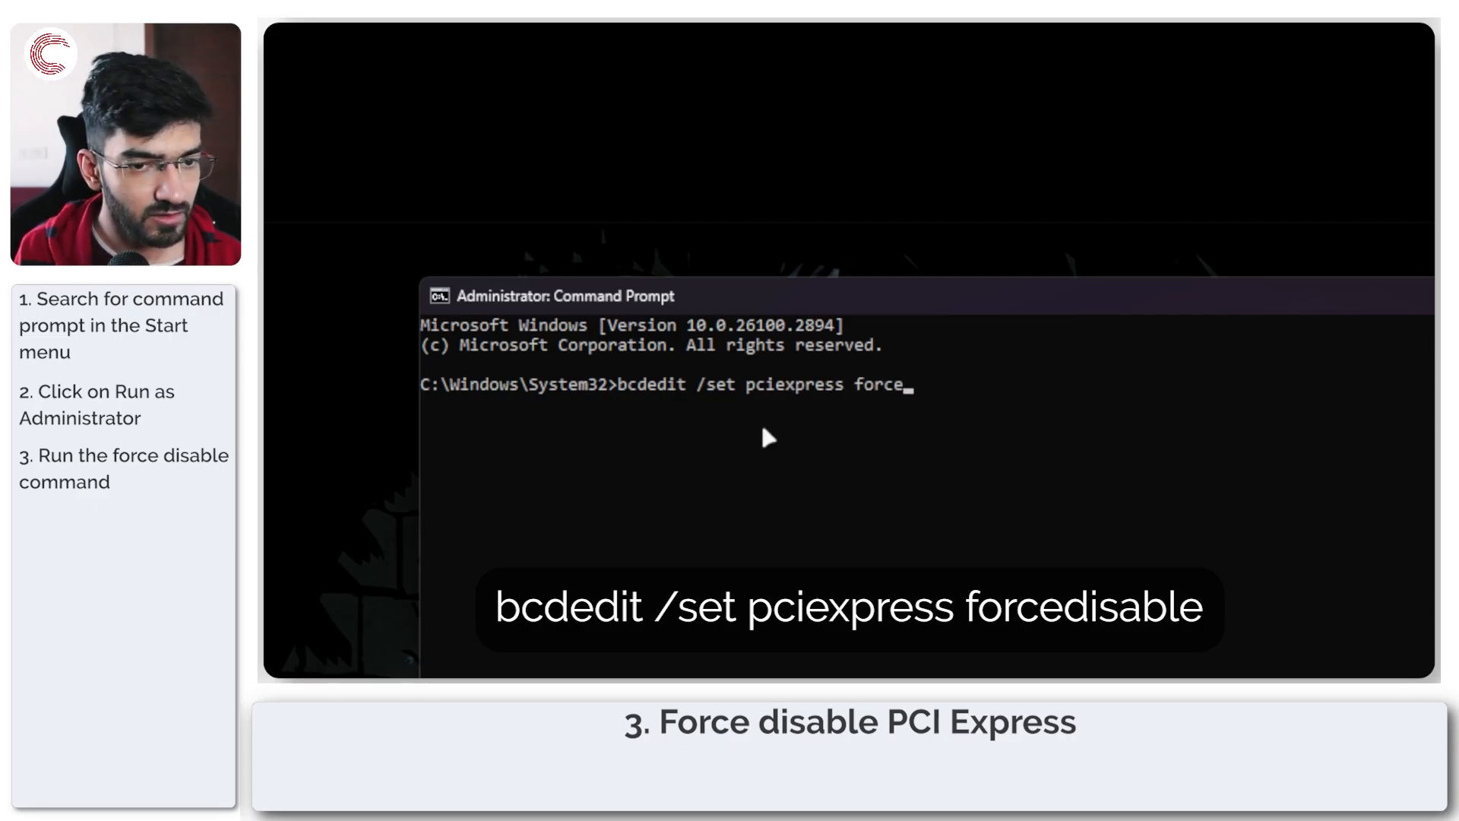
text(disable)
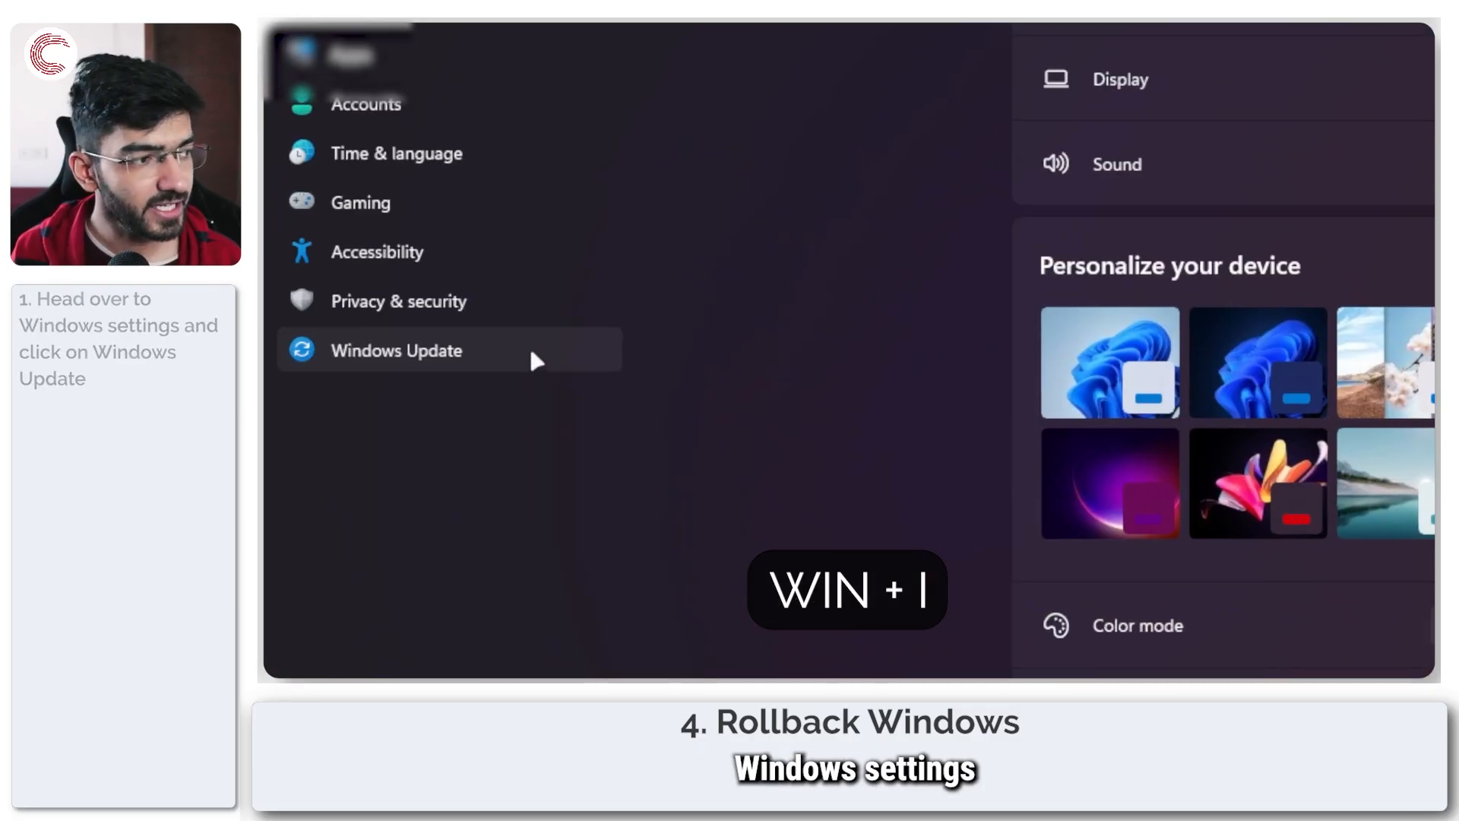
Step: Go from Windows Update to Update history, then to Uninstall updates
click(396, 351)
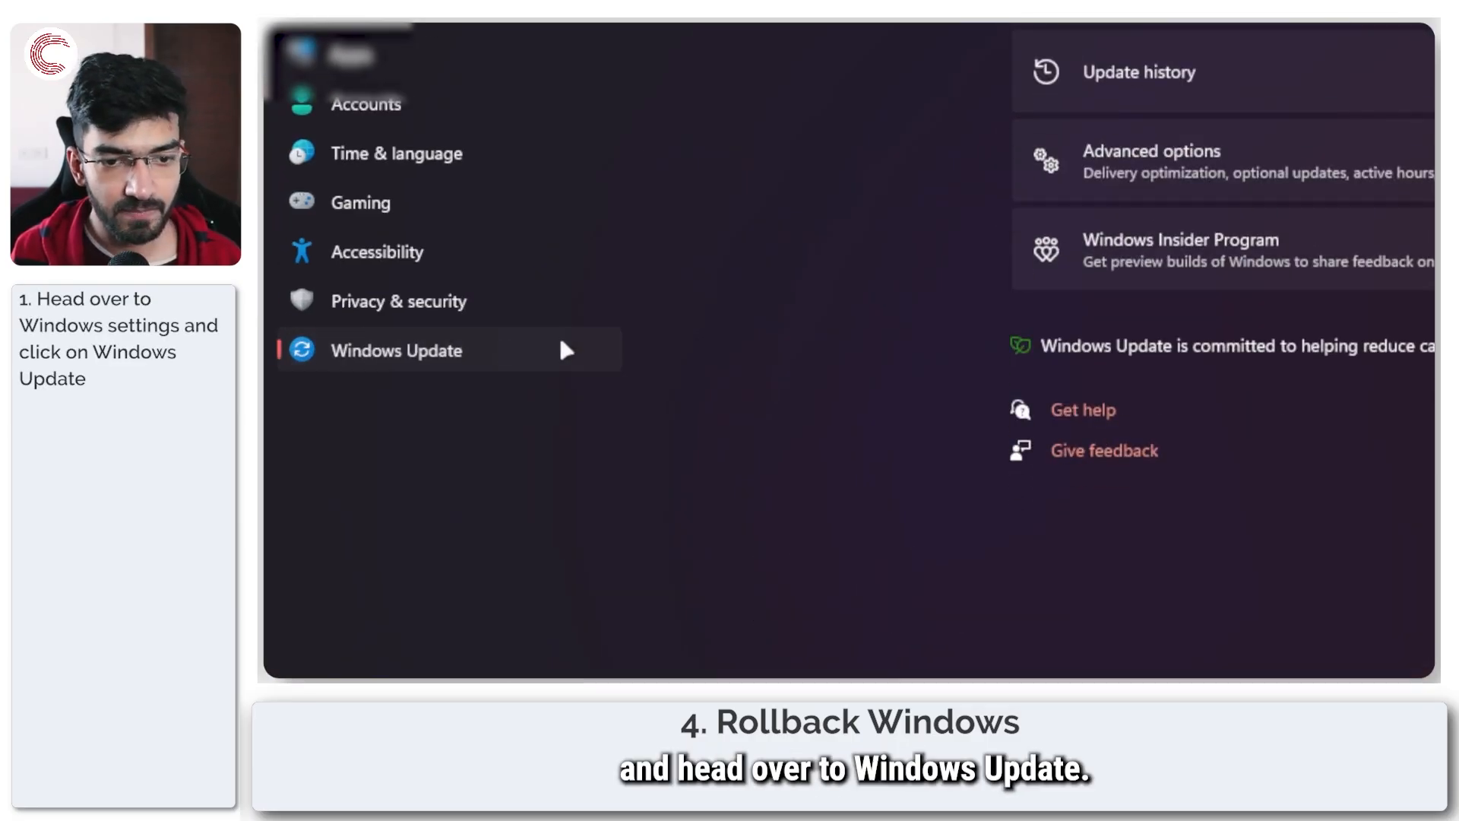
click(396, 350)
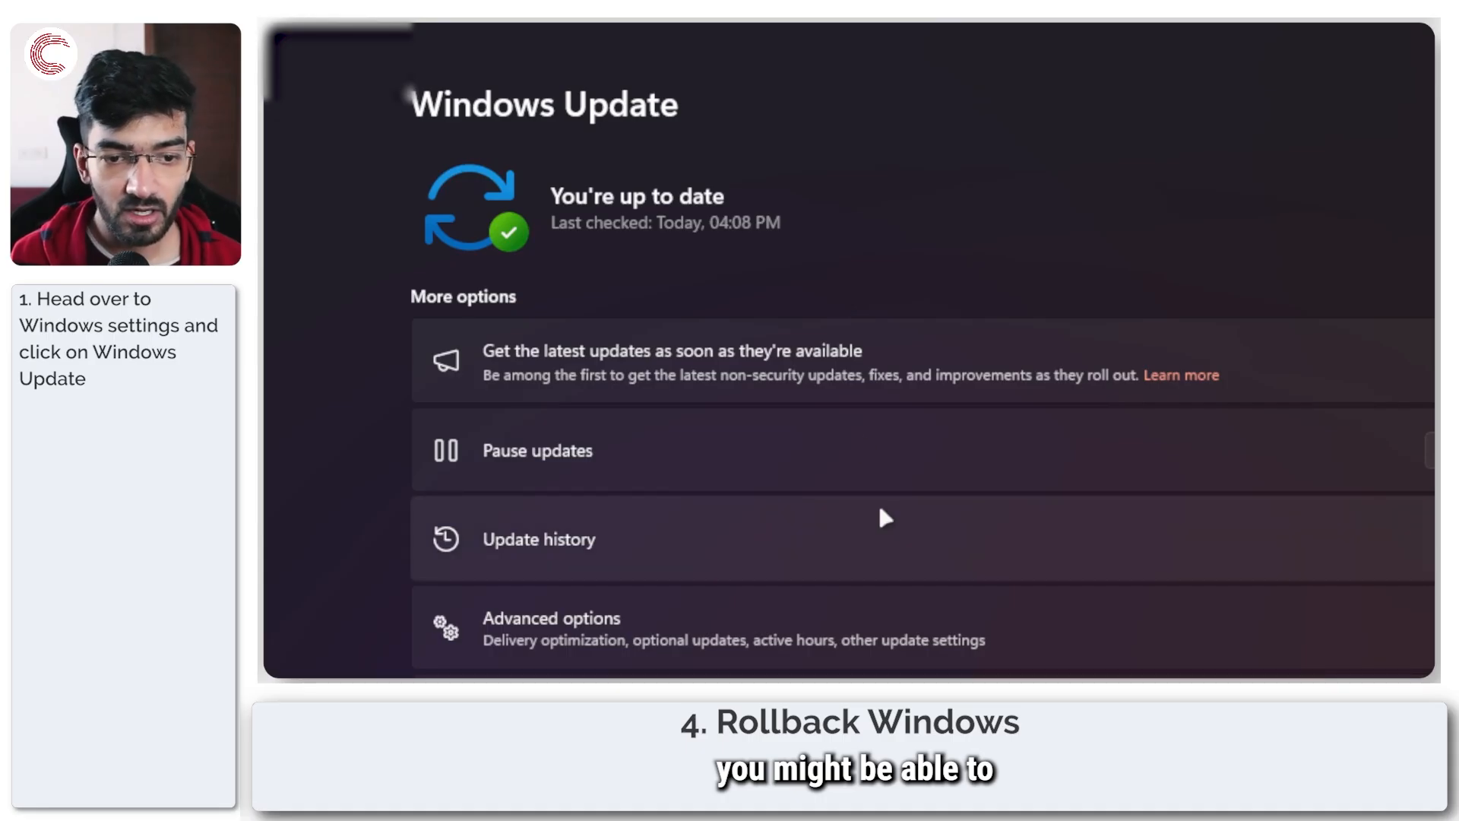
scroll(down, 3)
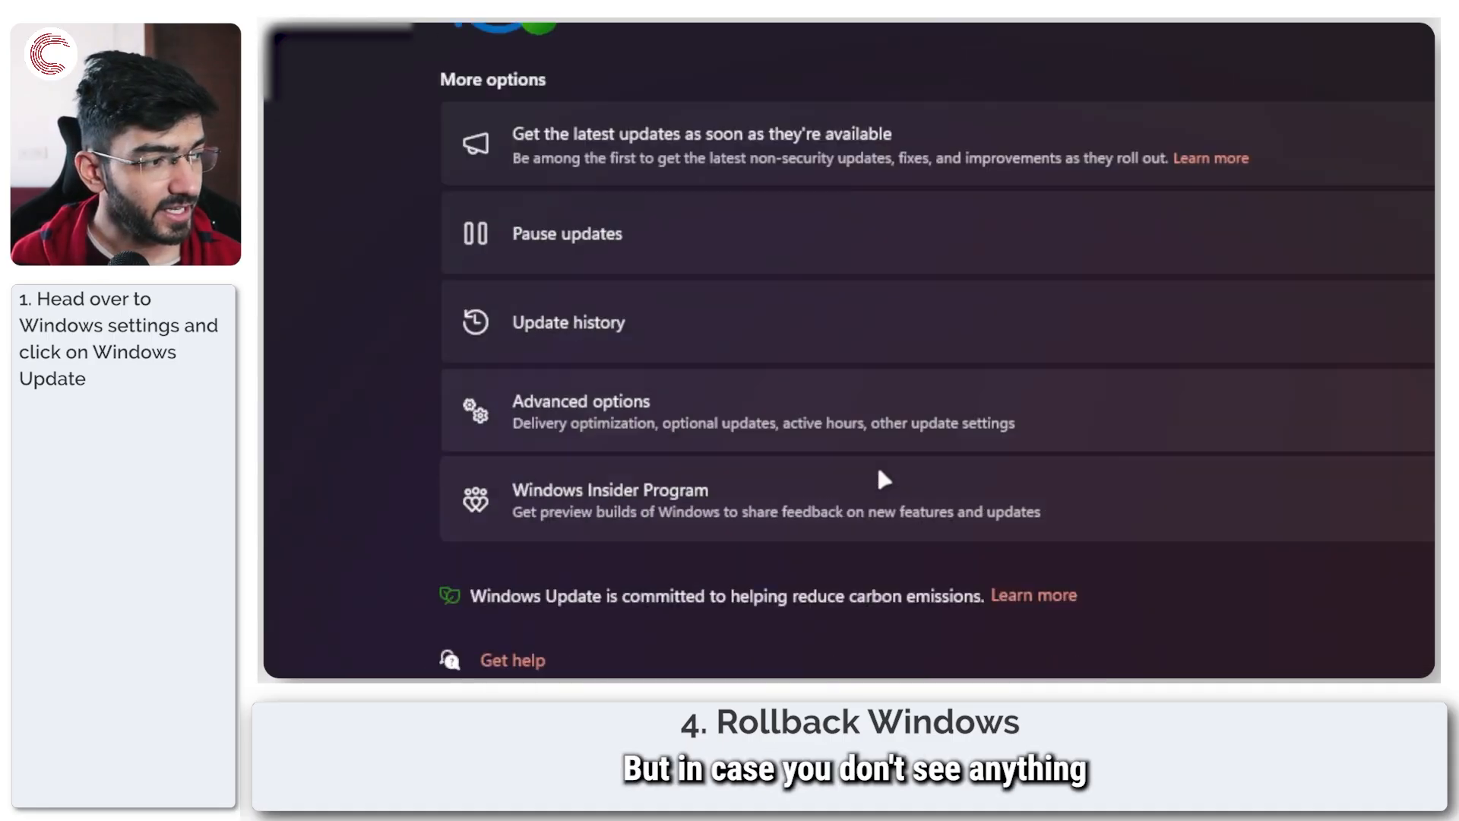
click(569, 323)
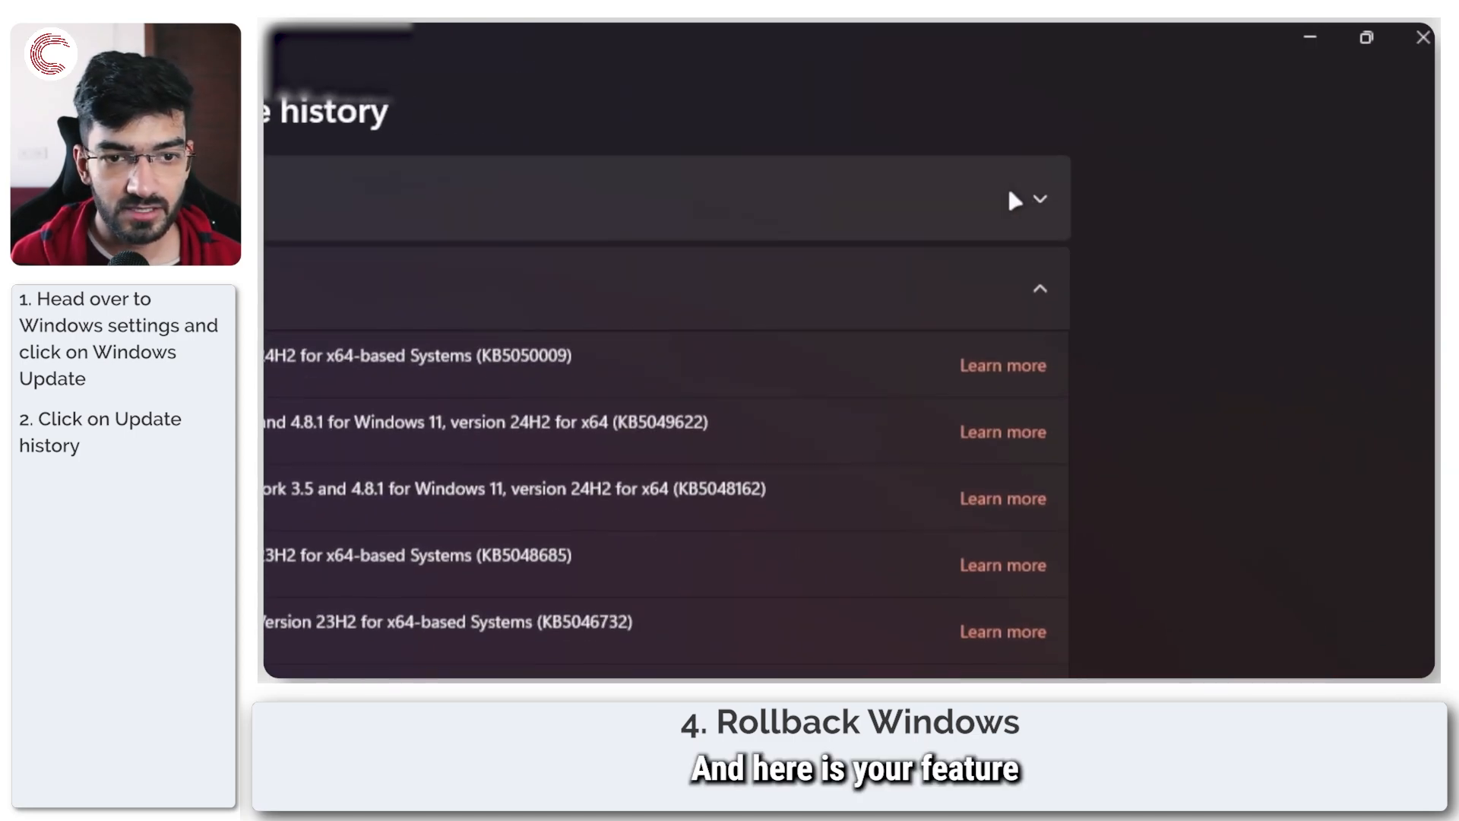
click(1040, 289)
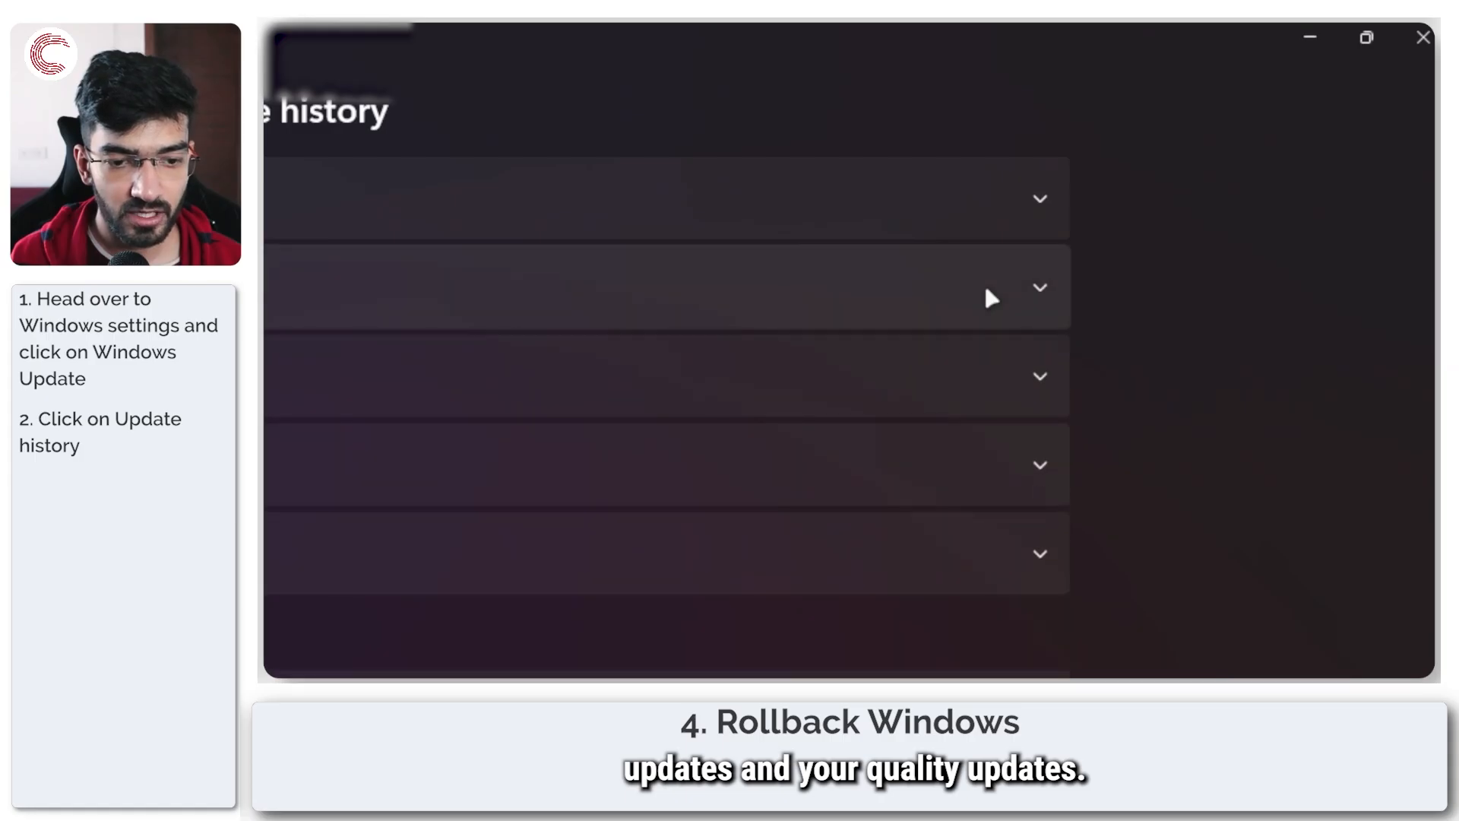
scroll(down, 3)
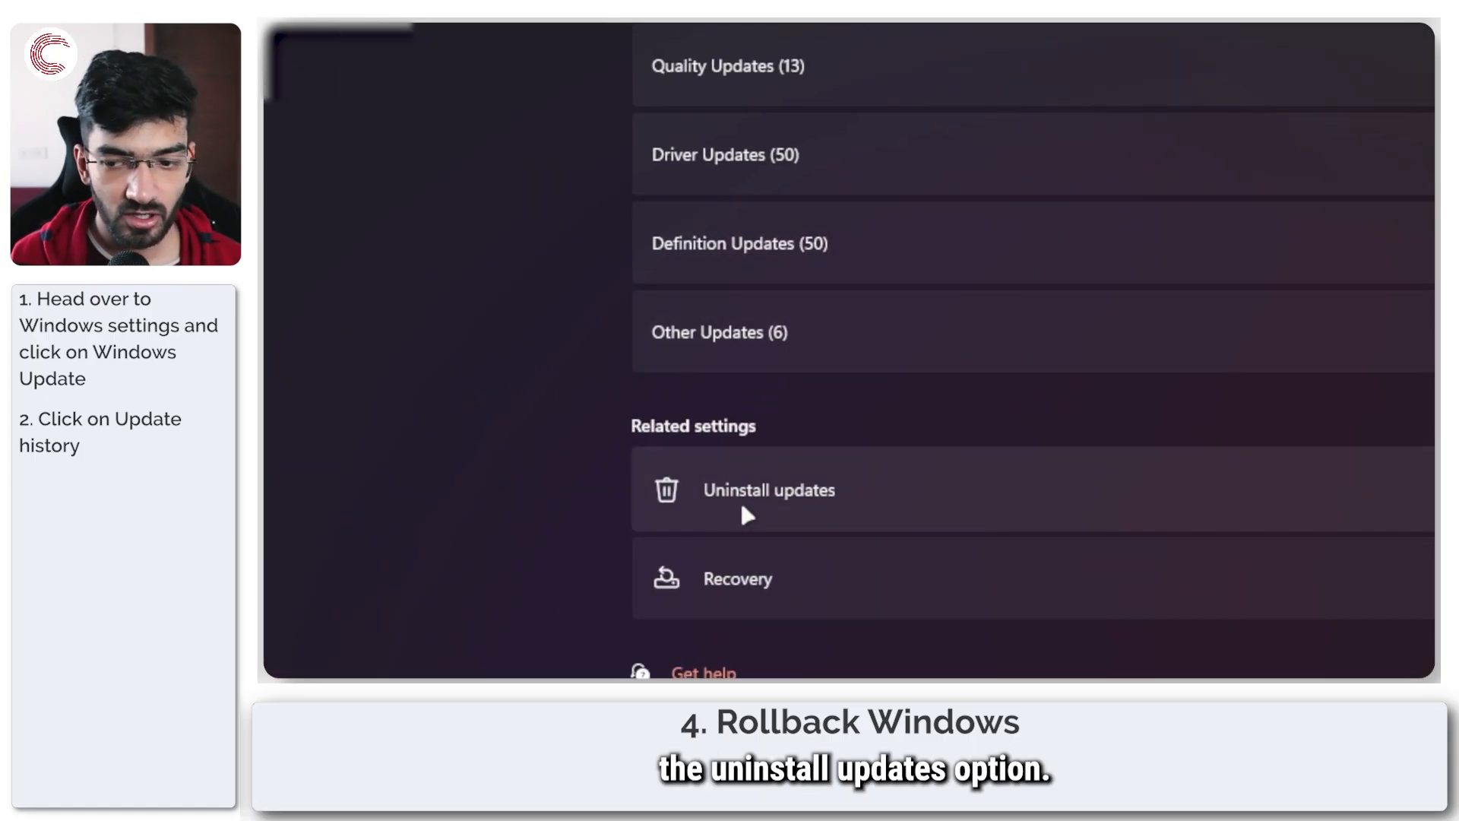
click(768, 490)
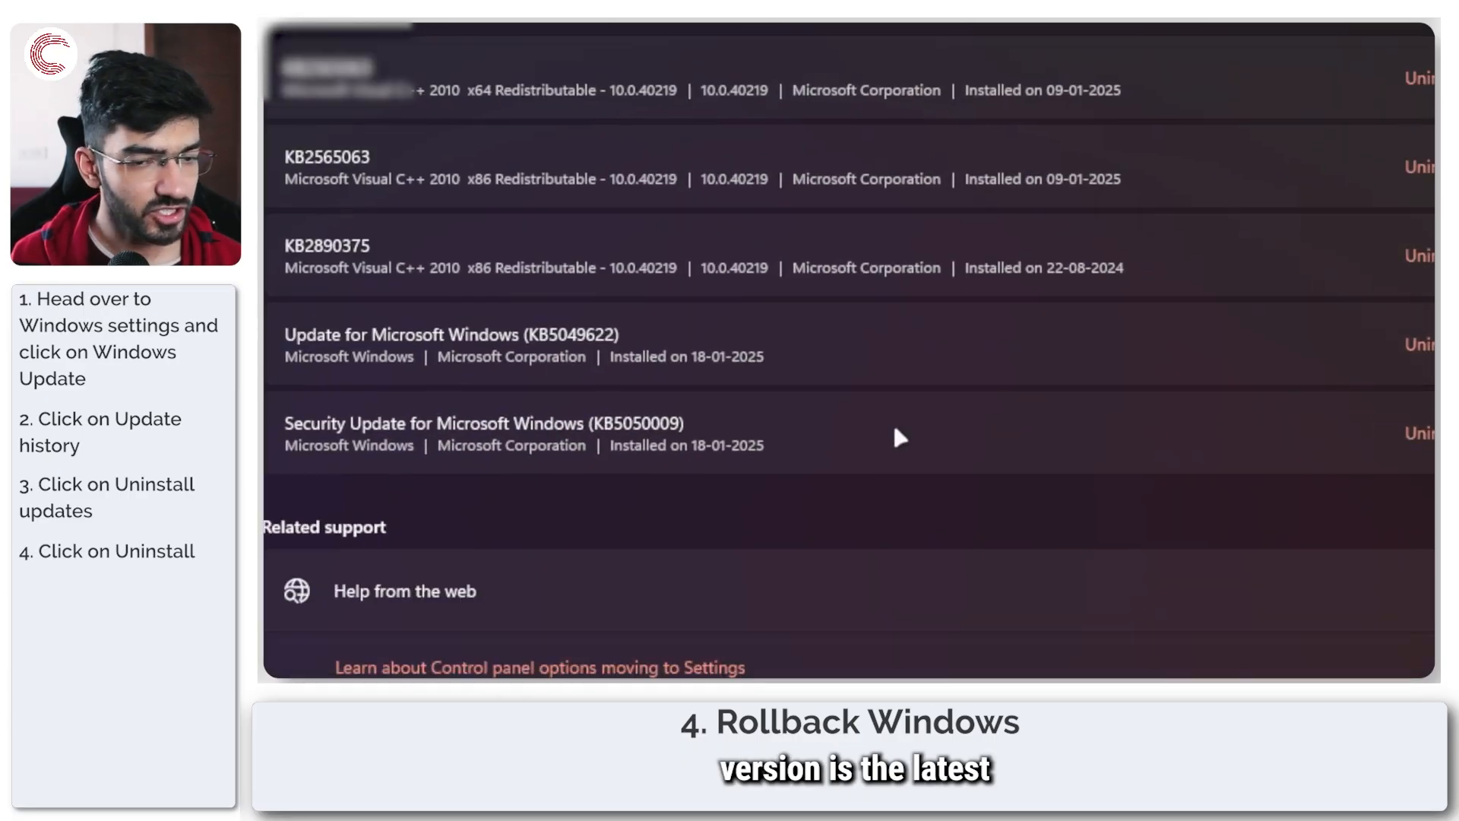
scroll(down, 3)
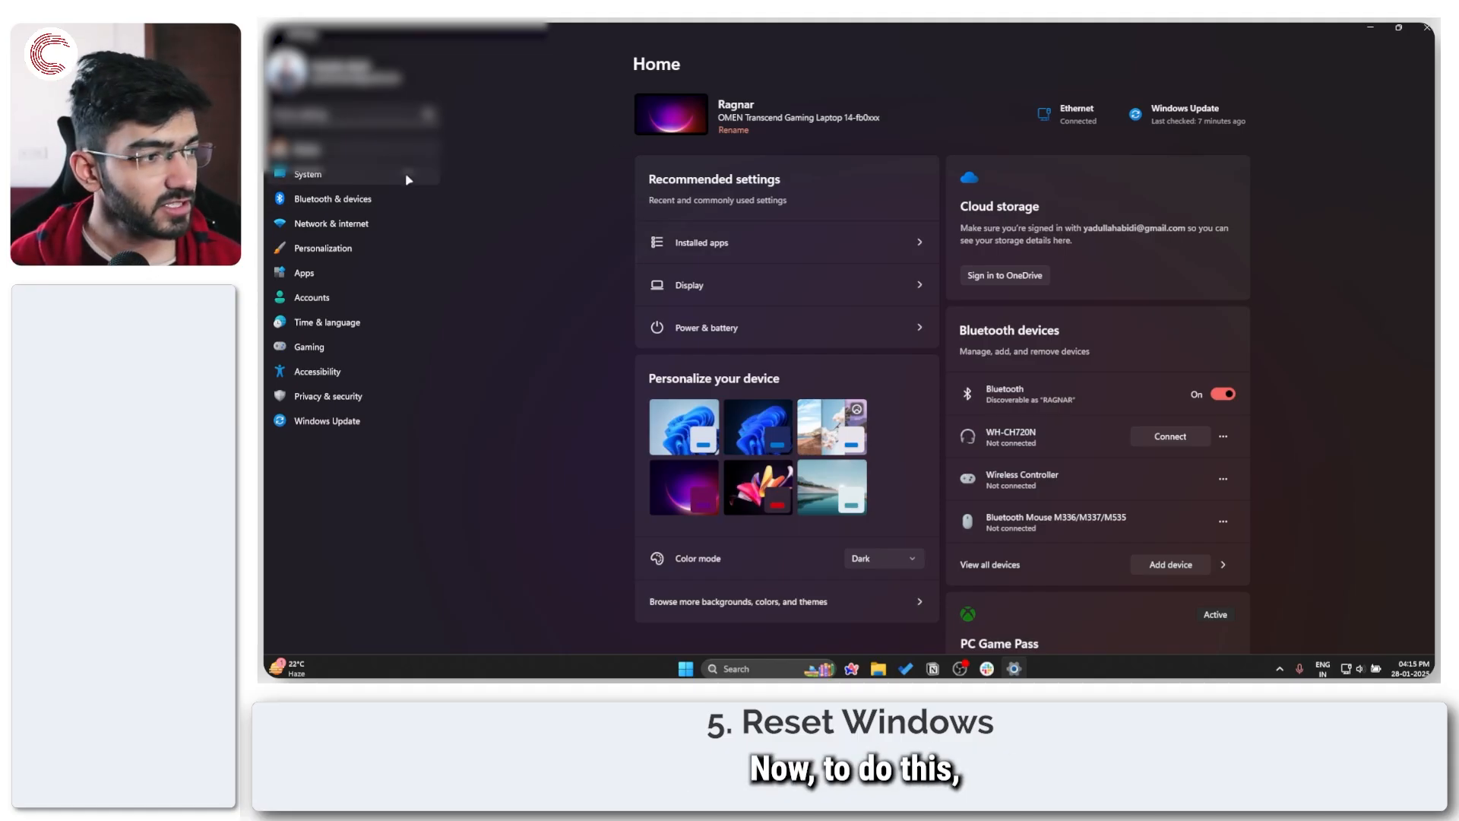
Step: Go to System > Recovery and bring up the Reset this PC dialog
click(307, 174)
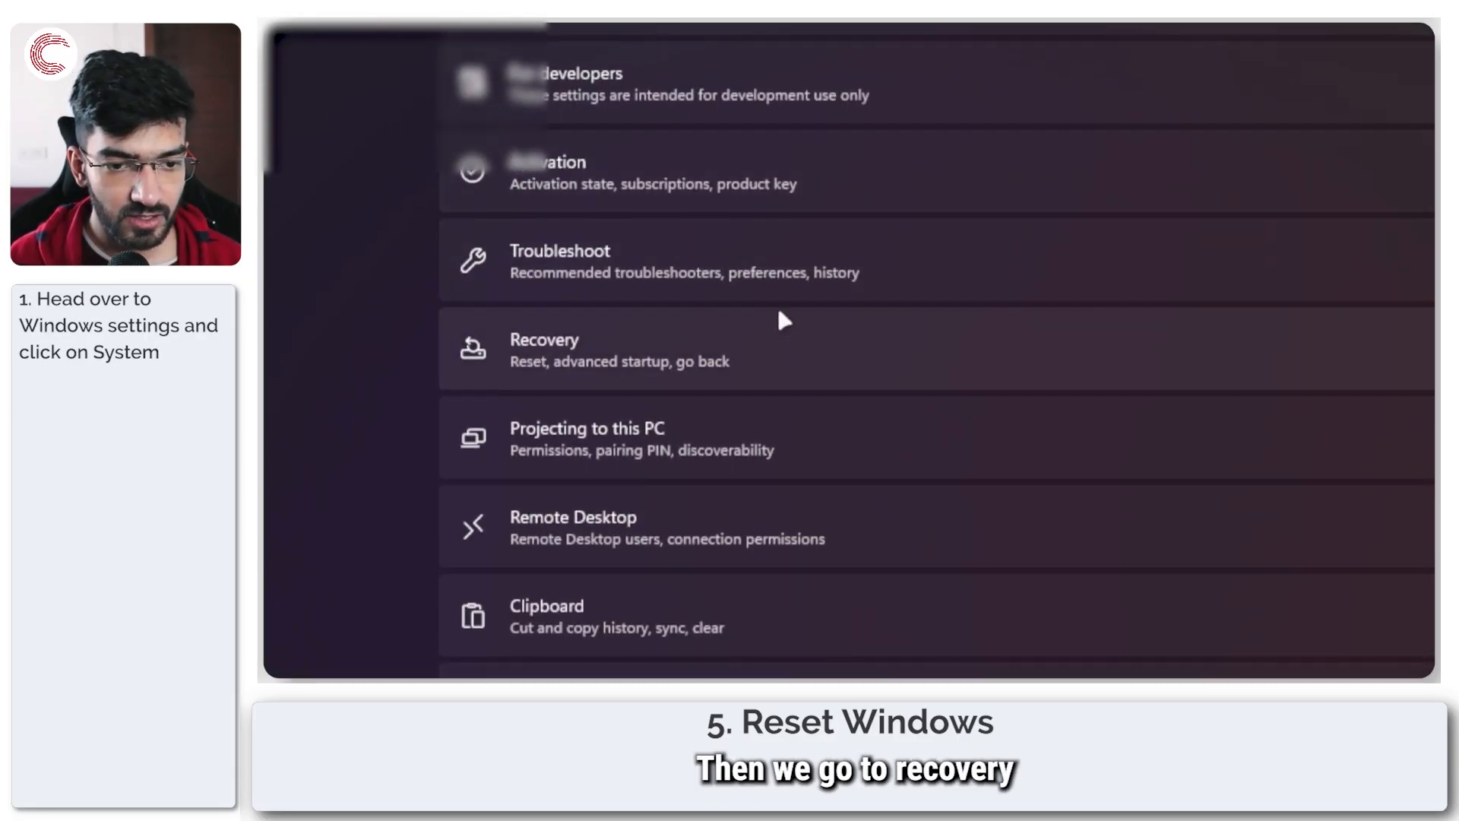
click(573, 348)
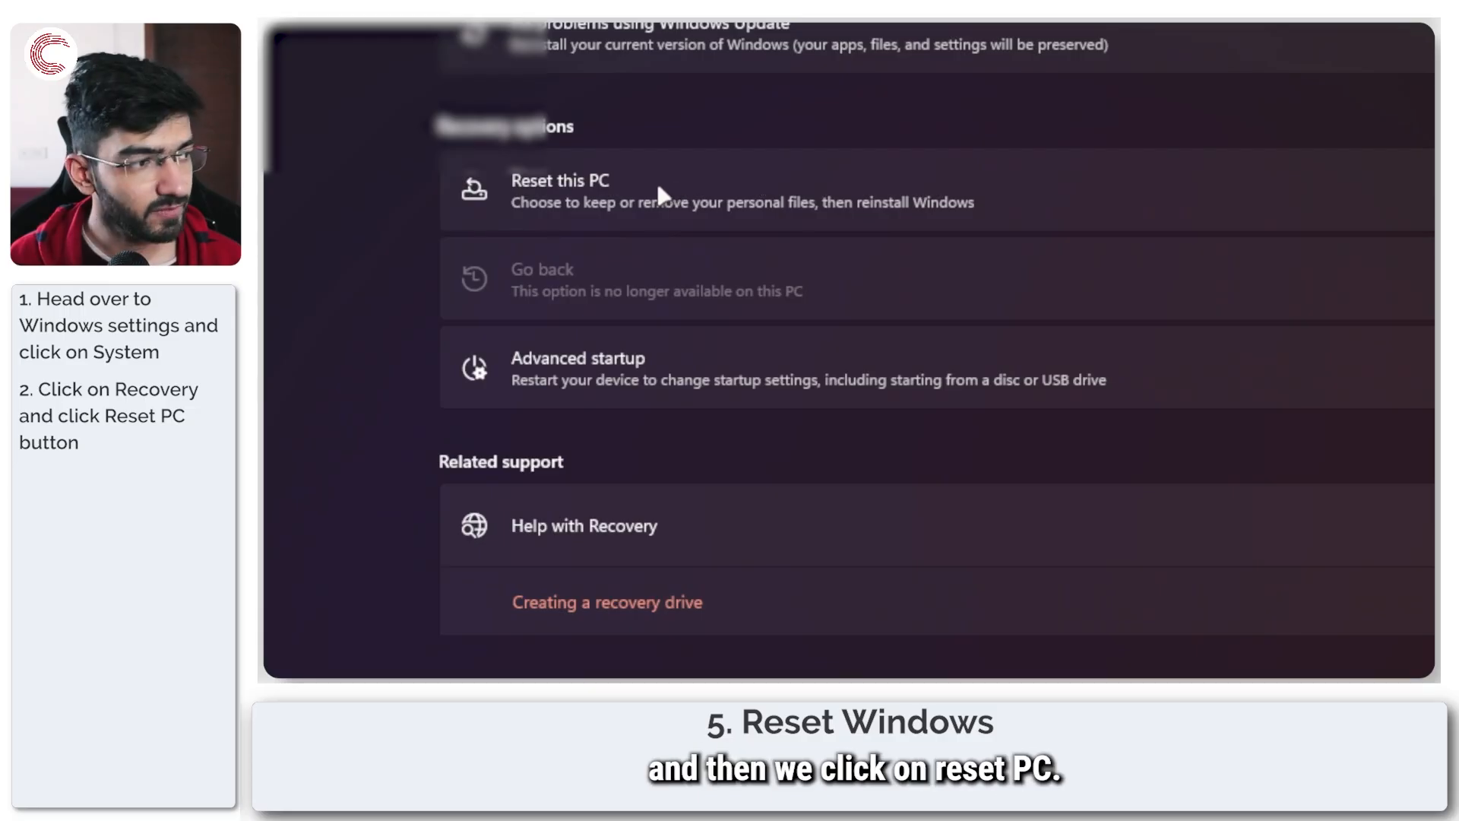
click(560, 190)
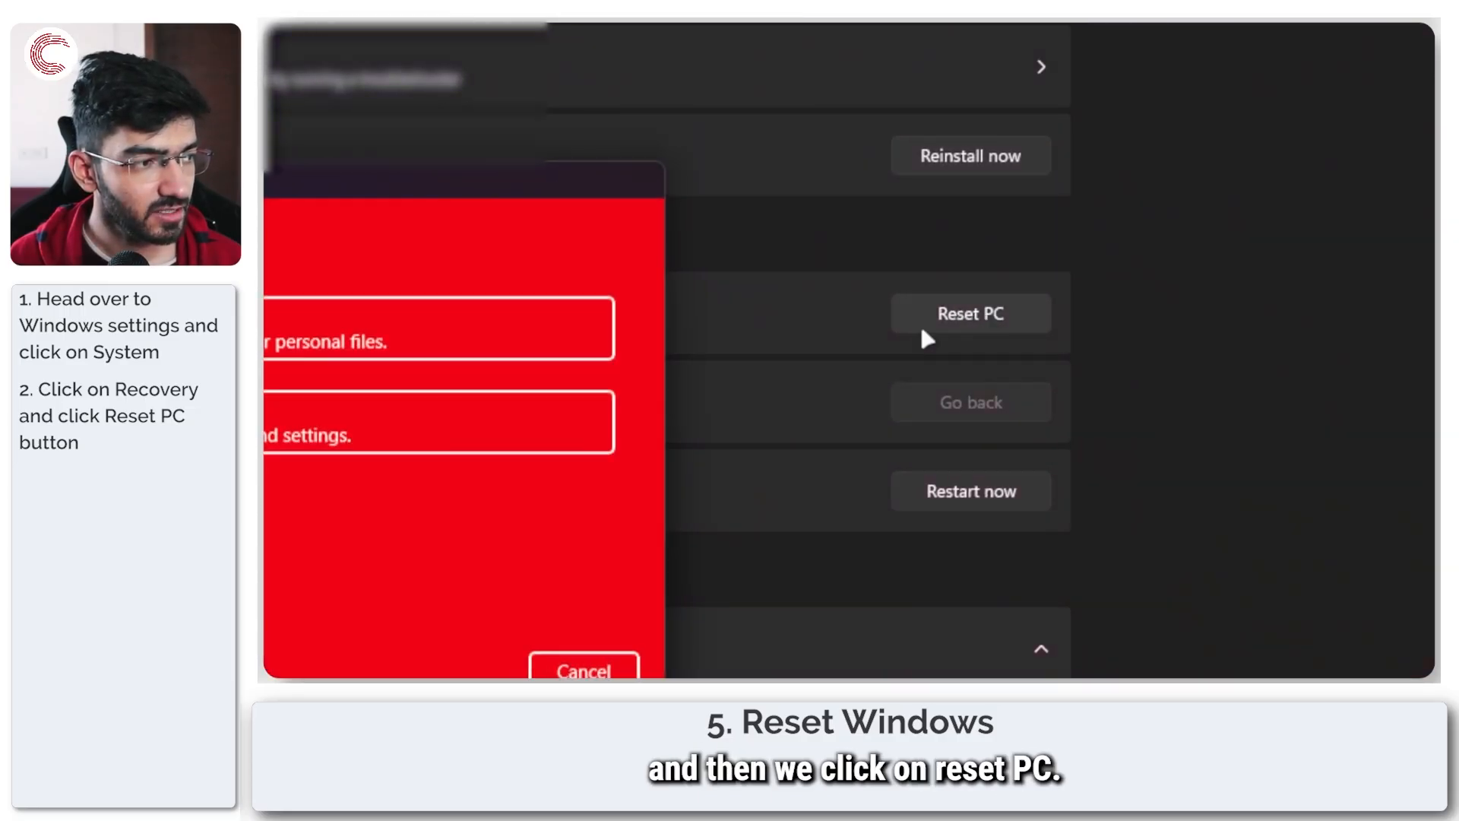
click(971, 313)
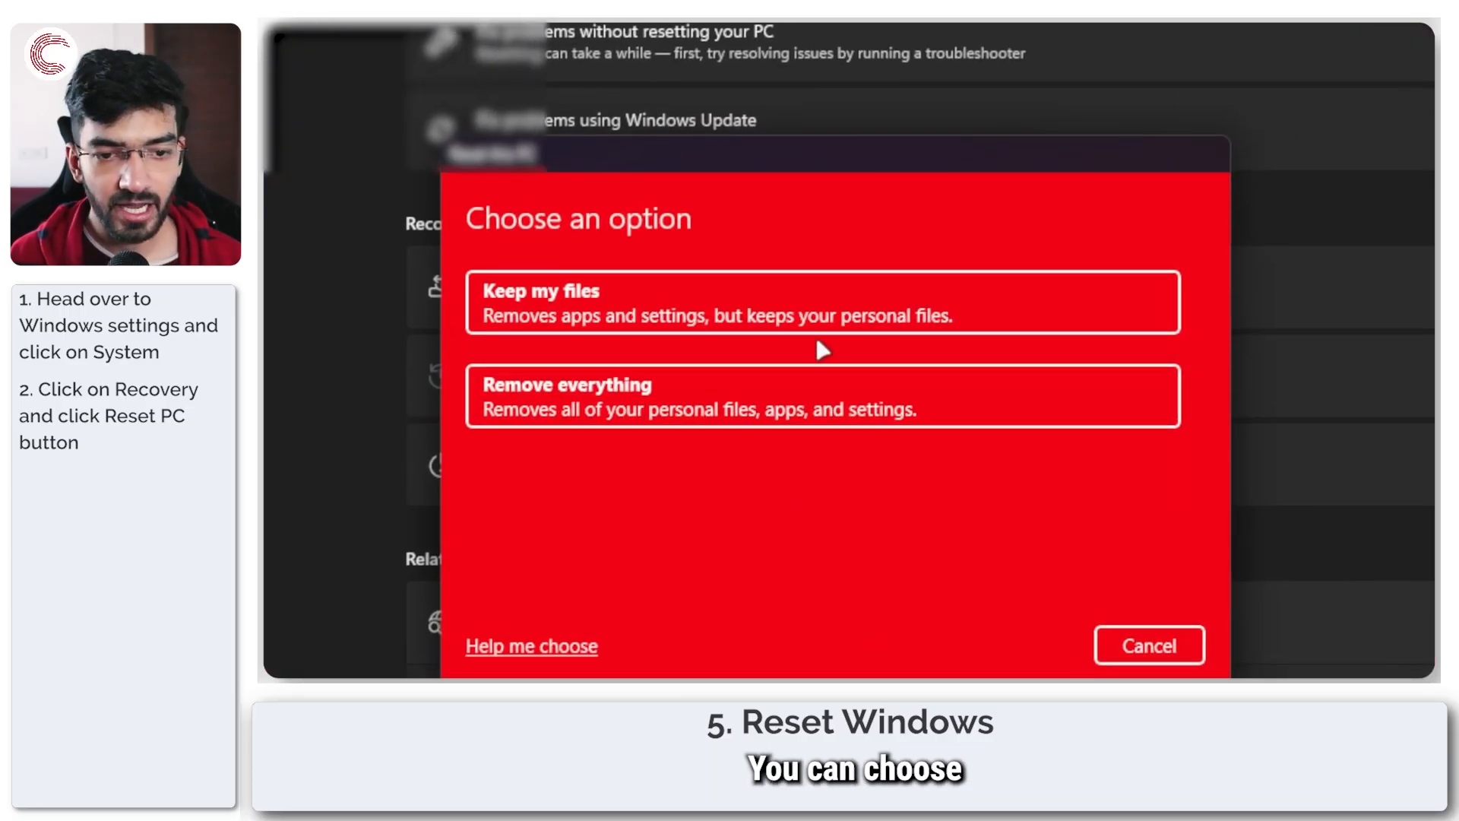